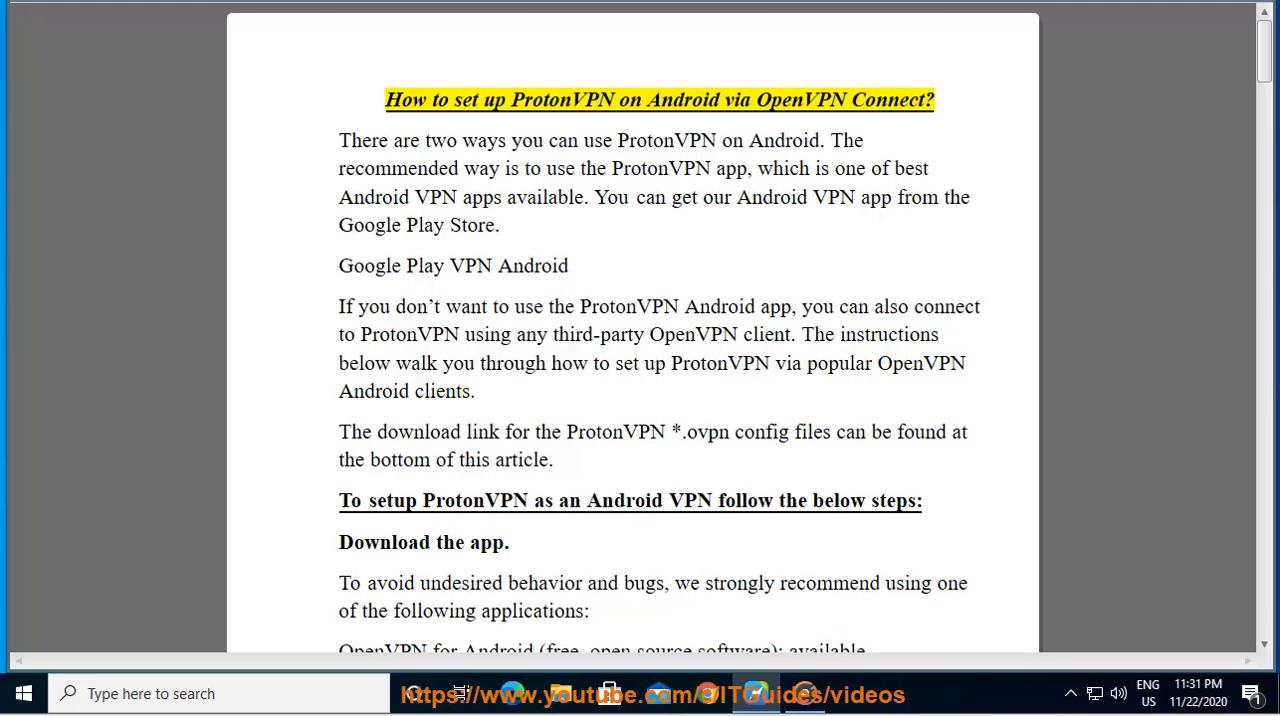
Start Read Aloud from the Review ribbon at the ProtonVPN-on-Android guide's title.
{"action": "double_click", "coordinate": [736, 100]}
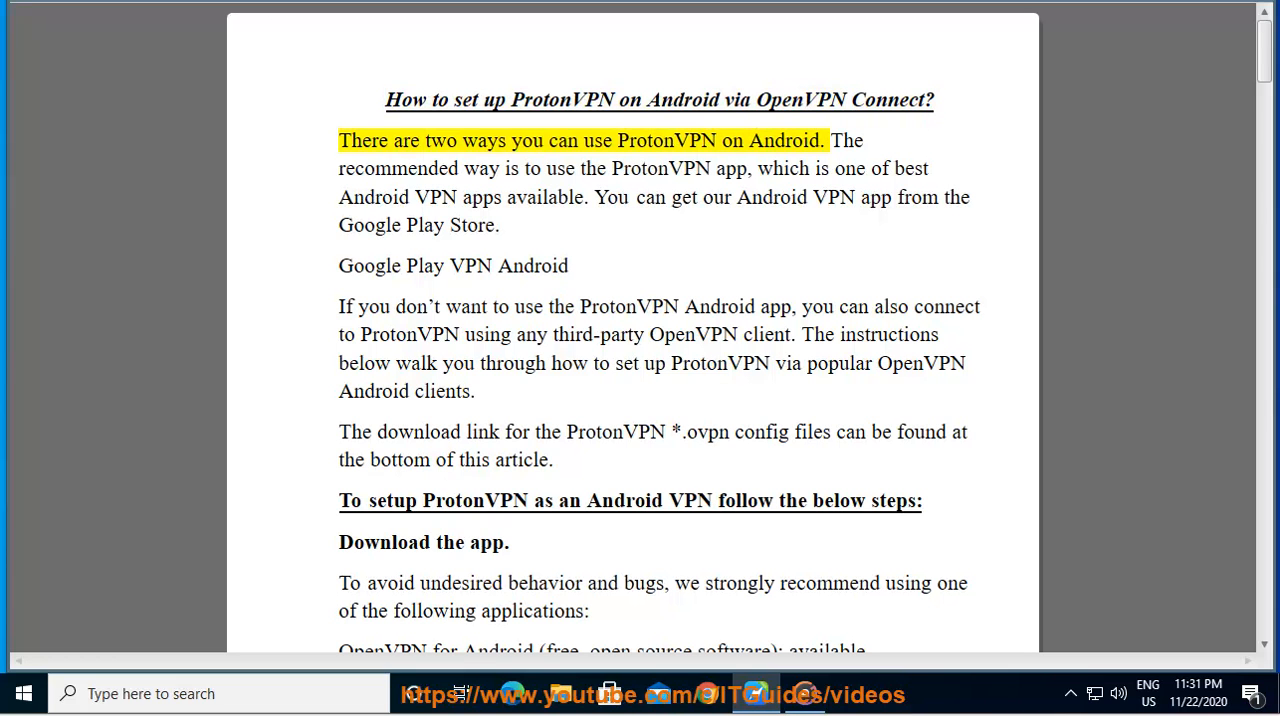
{"action": "double_click", "coordinate": [732, 140]}
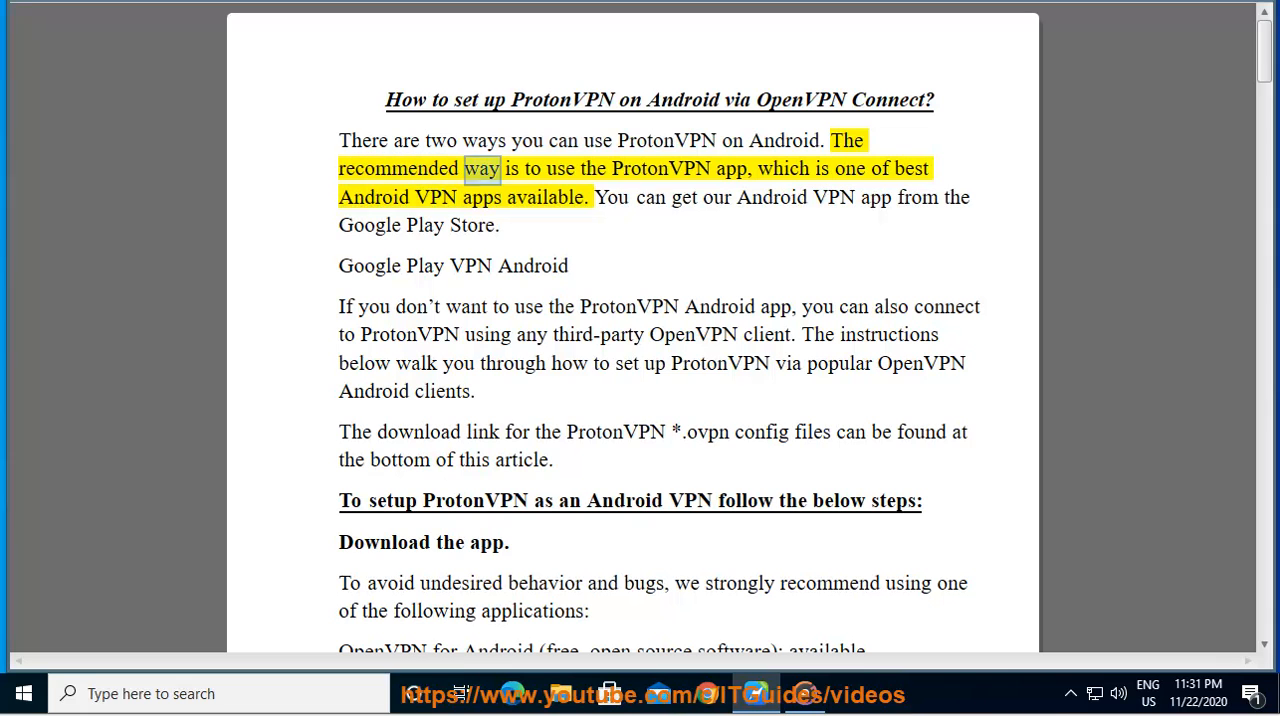
{"action": "double_click", "coordinate": [730, 168]}
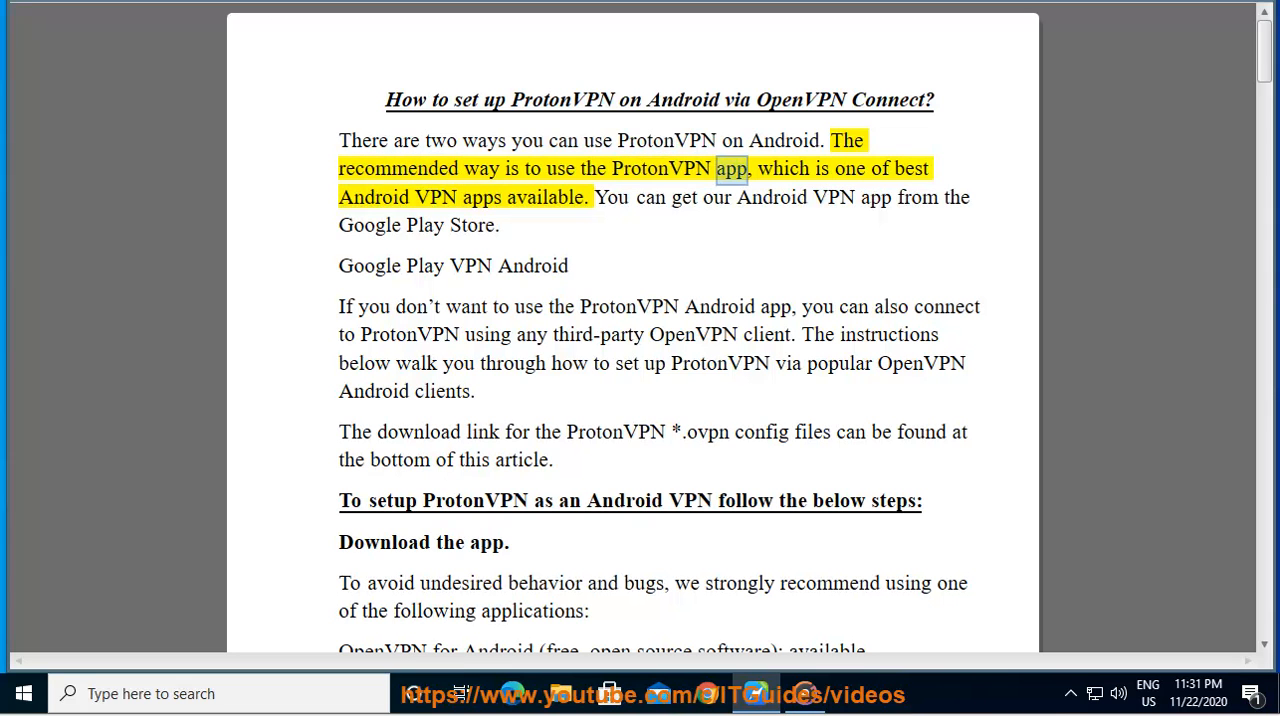
{"action": "double_click", "coordinate": [544, 196]}
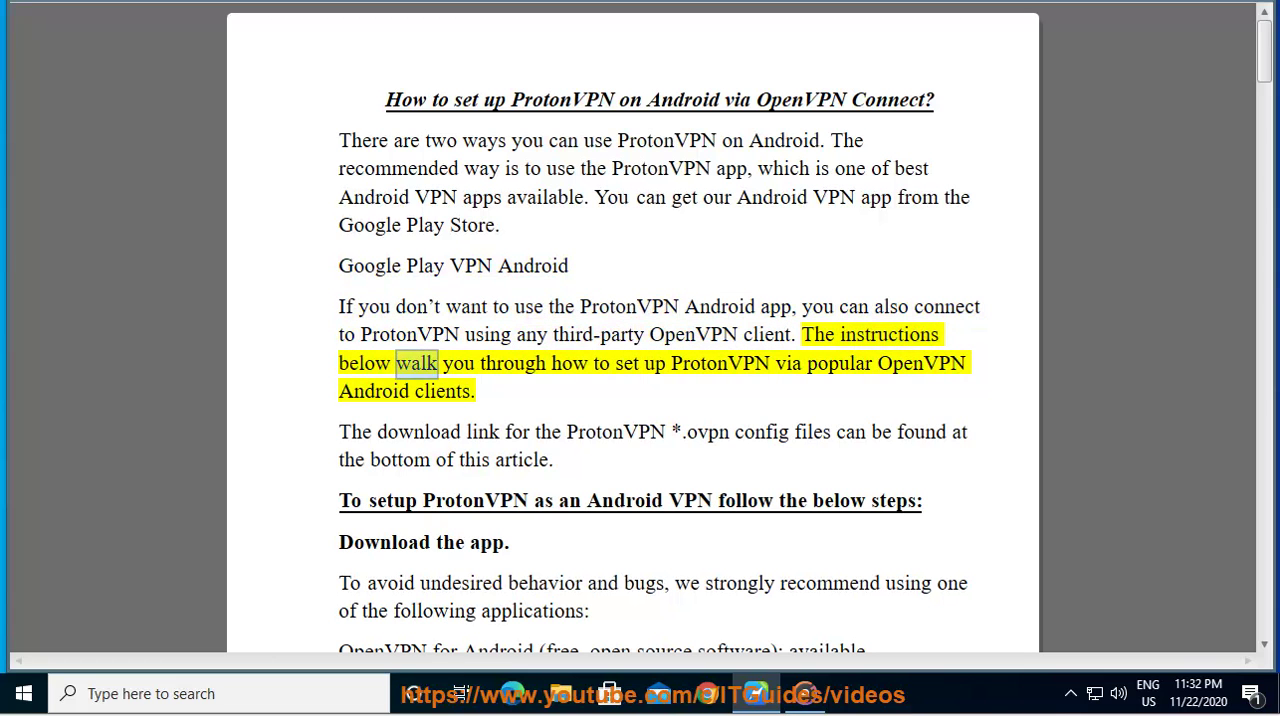
Follow the reading through the introduction to the setup steps heading and 'Download the app.'.
{"action": "double_click", "coordinate": [840, 362]}
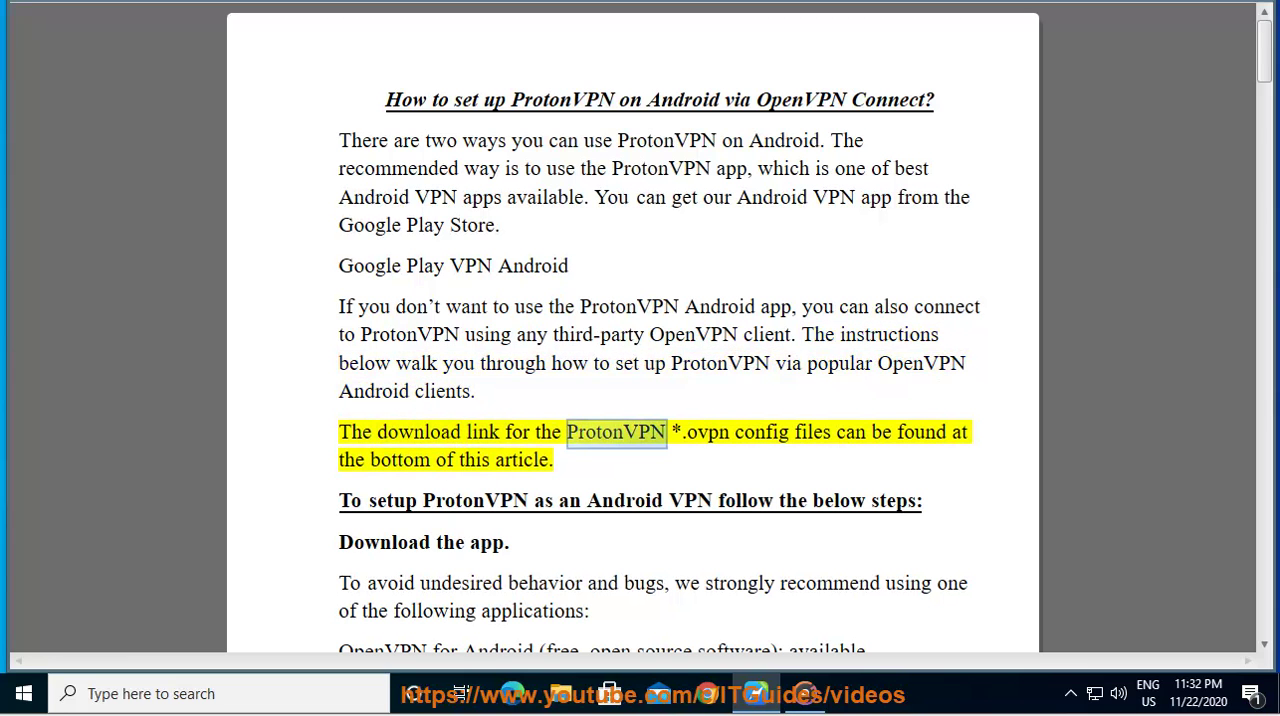
{"action": "double_click", "coordinate": [920, 432]}
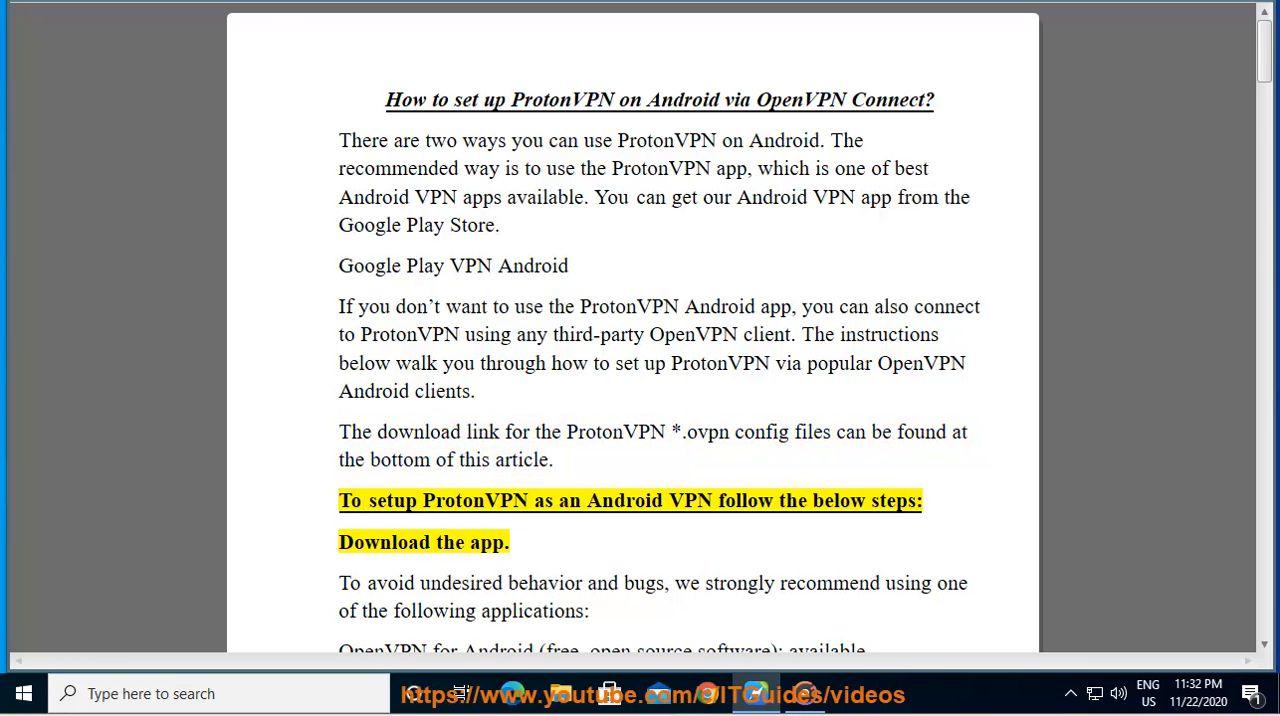
Follow Read Aloud through the OpenVPN for Android app recommendation paragraph.
{"action": "double_click", "coordinate": [690, 500]}
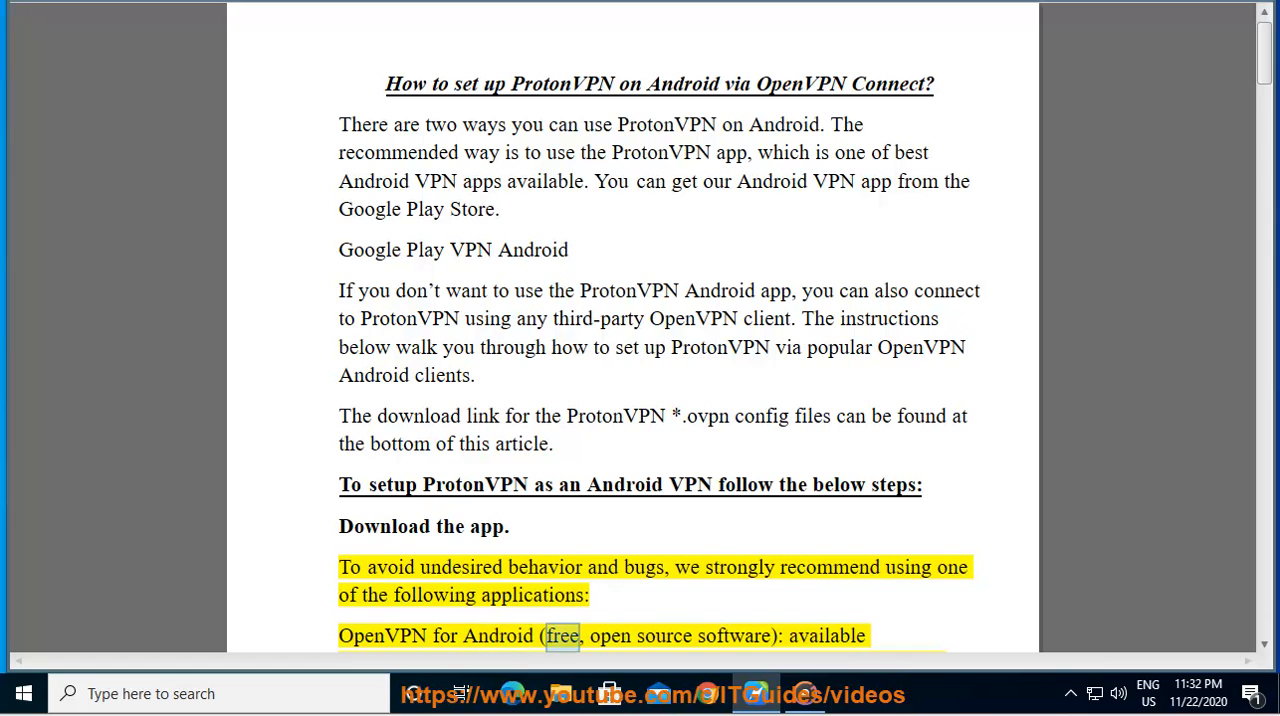
{"action": "scroll", "scroll_direction": "down", "scroll_amount": 3}
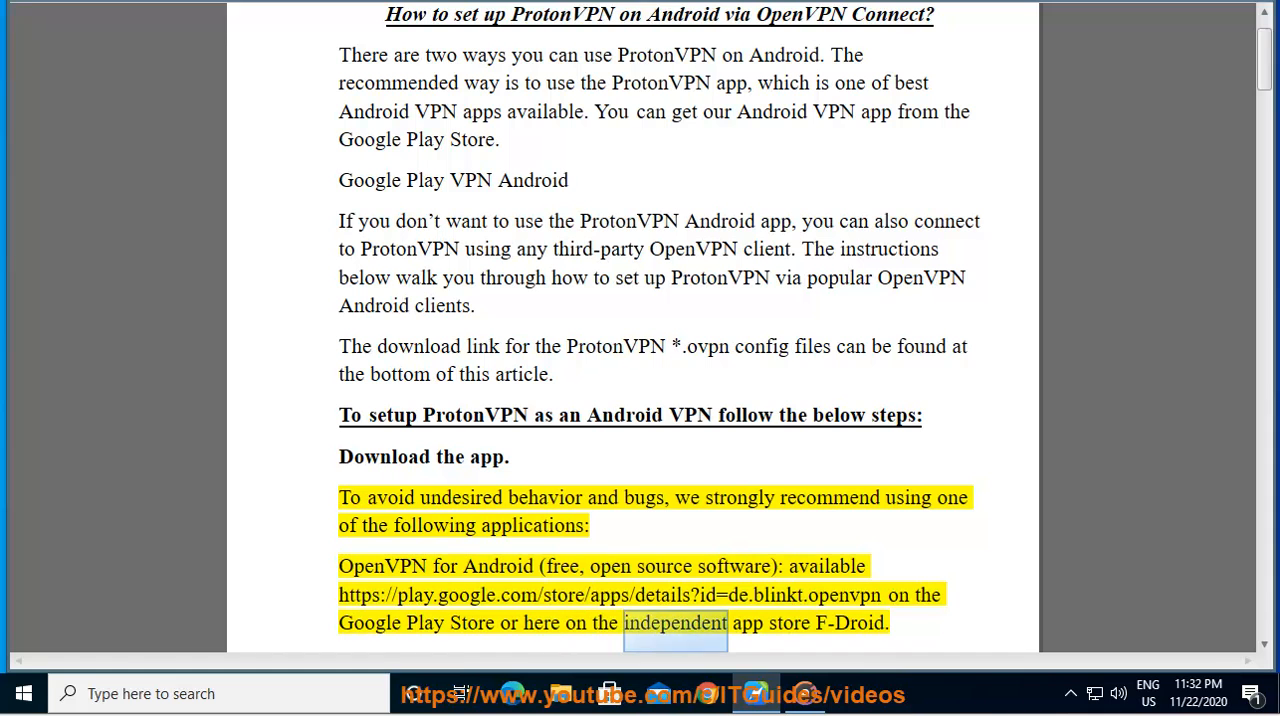
{"action": "scroll", "scroll_direction": "down", "scroll_amount": 3}
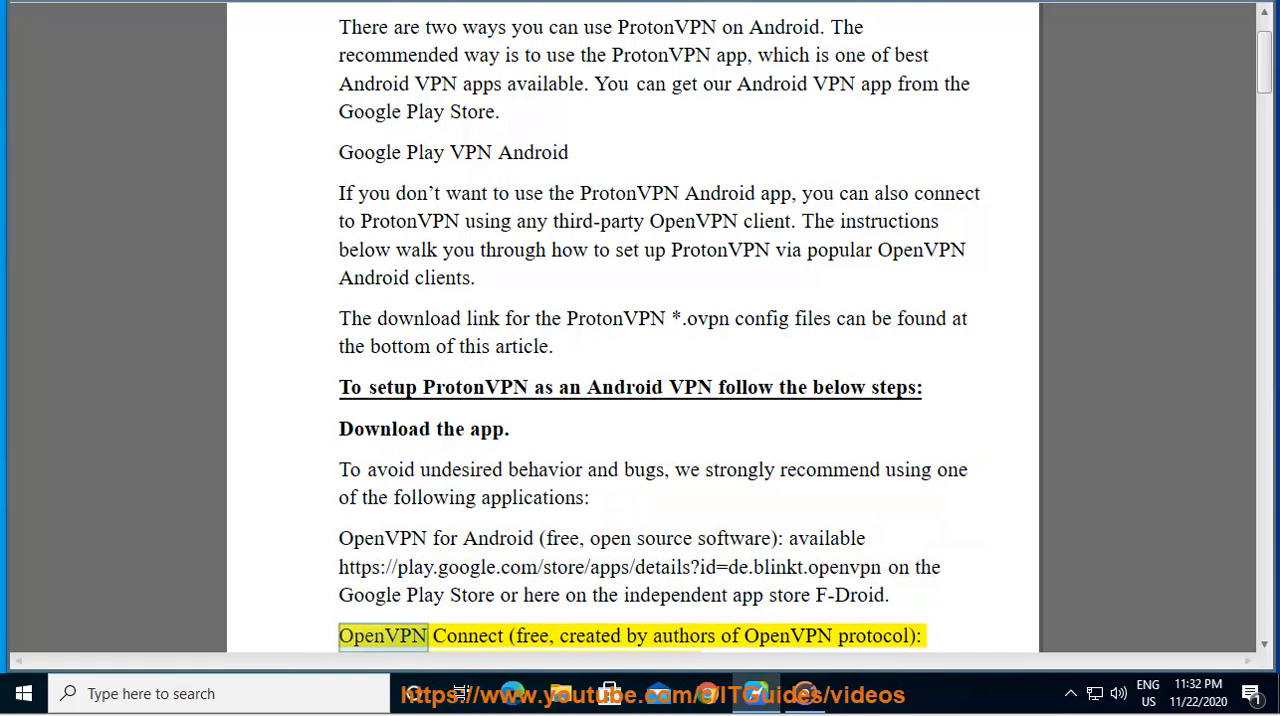
{"action": "double_click", "coordinate": [590, 636]}
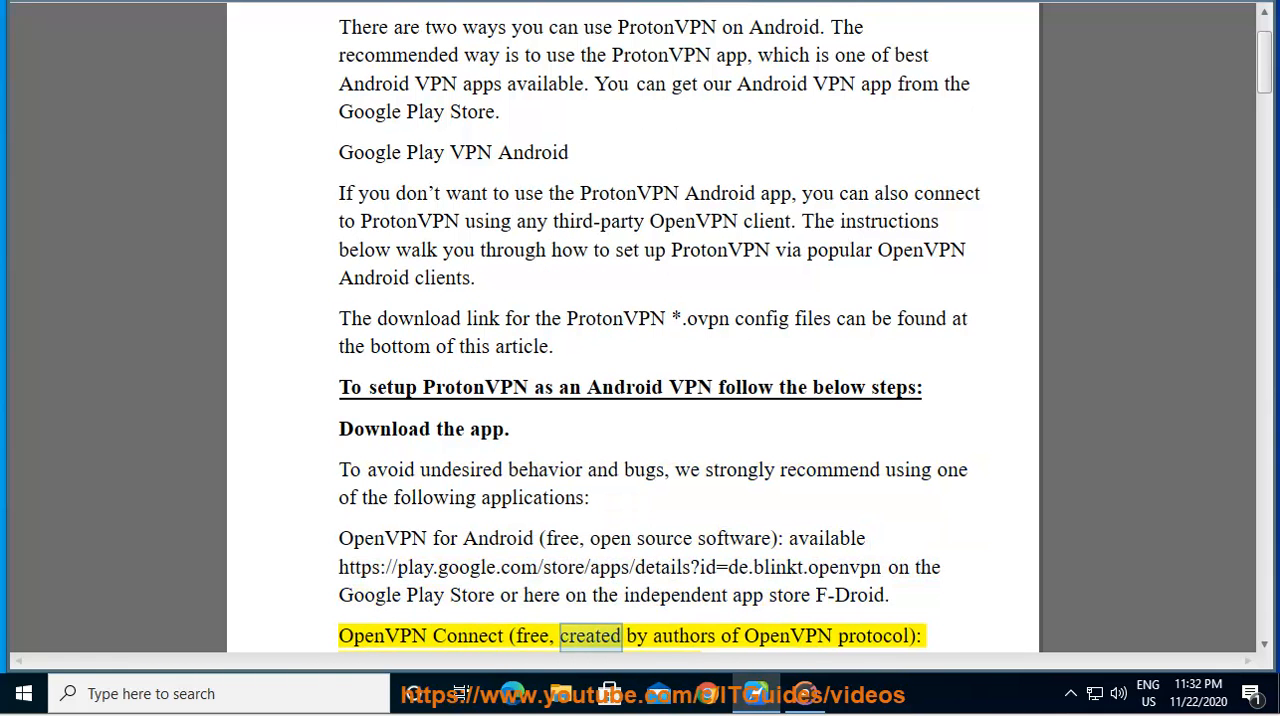
Continue through the OpenVPN Connect paragraph to 'Download configuration files to your device:'.
{"action": "scroll", "scroll_direction": "down", "scroll_amount": 3}
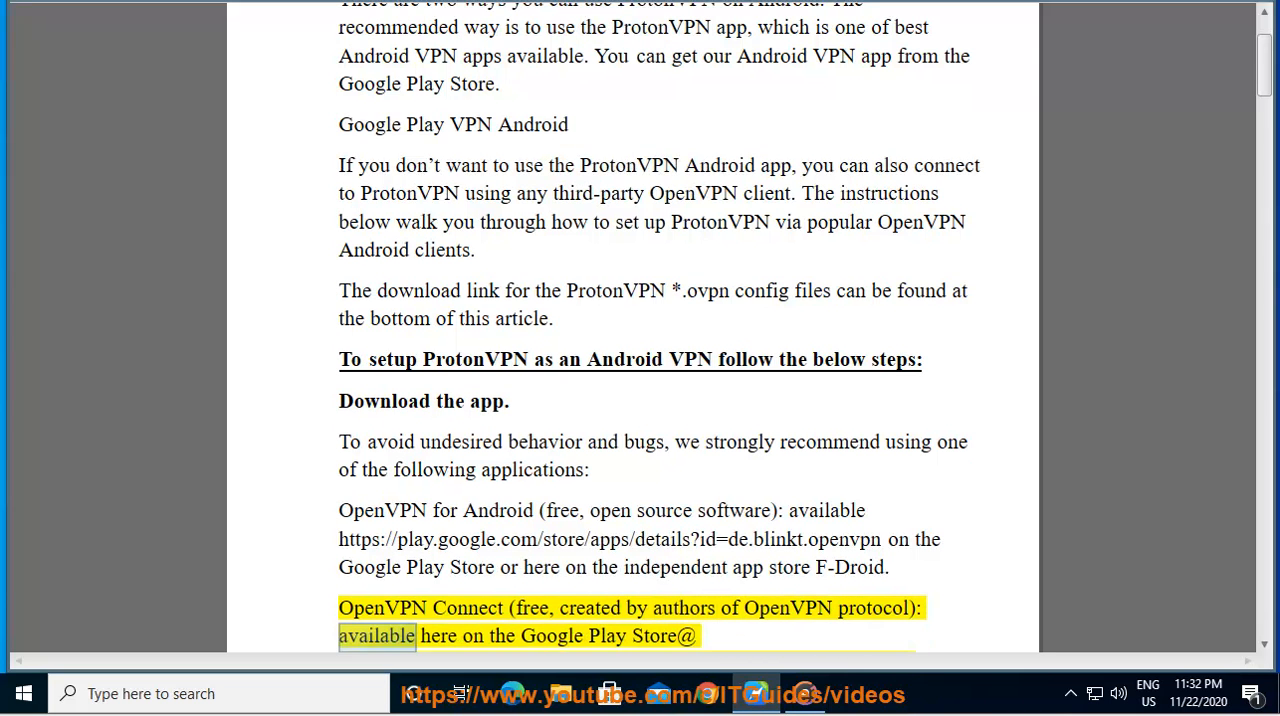
{"action": "scroll", "scroll_direction": "down", "scroll_amount": 3}
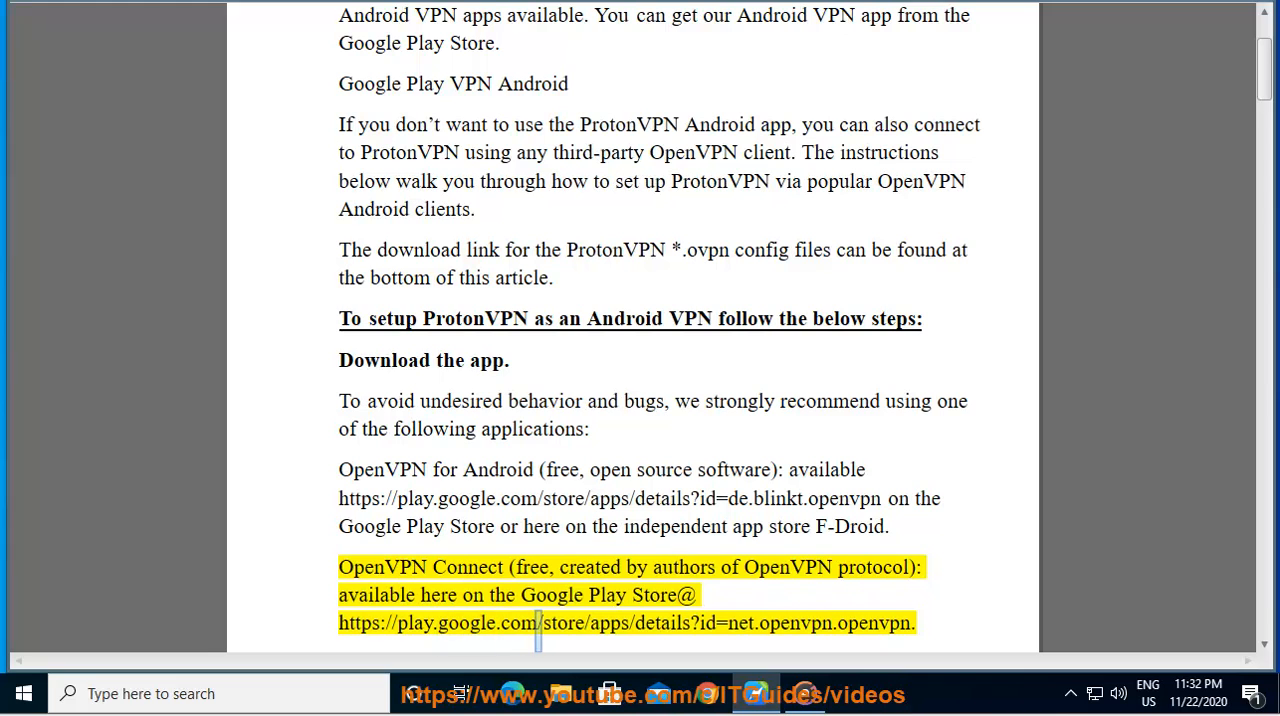
{"action": "double_click", "coordinate": [660, 624]}
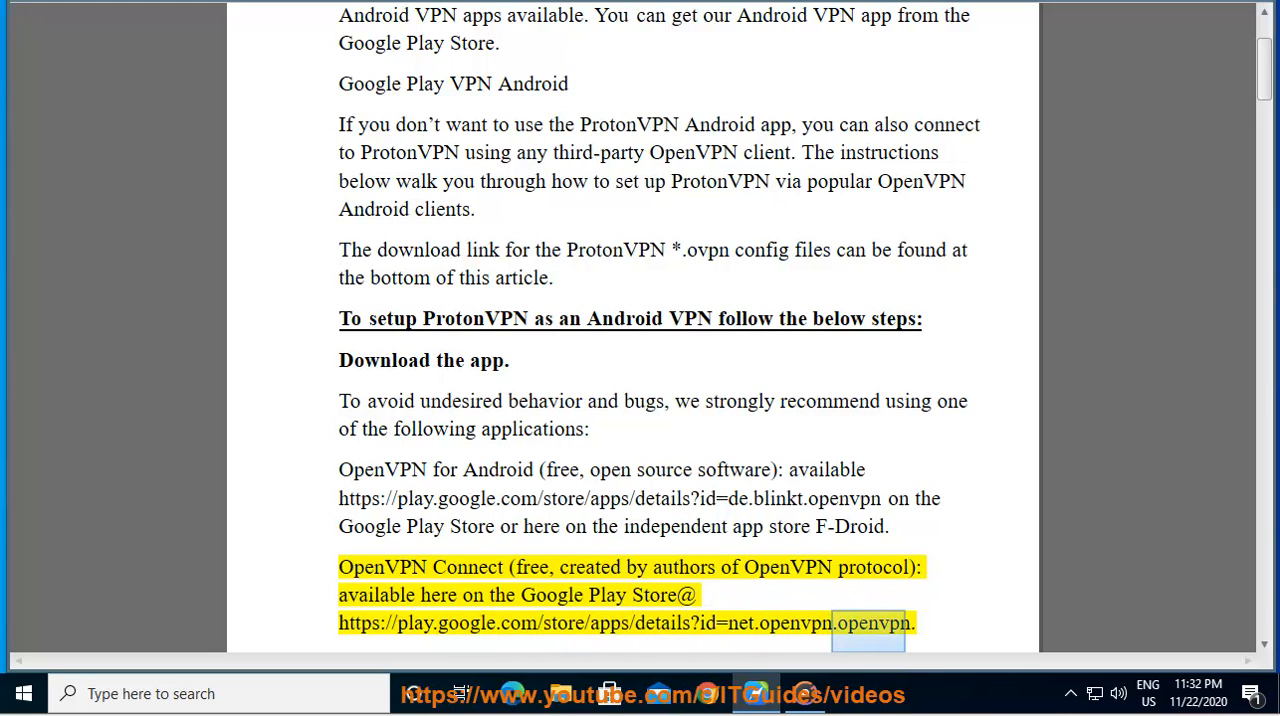
{"action": "scroll", "scroll_direction": "down", "scroll_amount": 3}
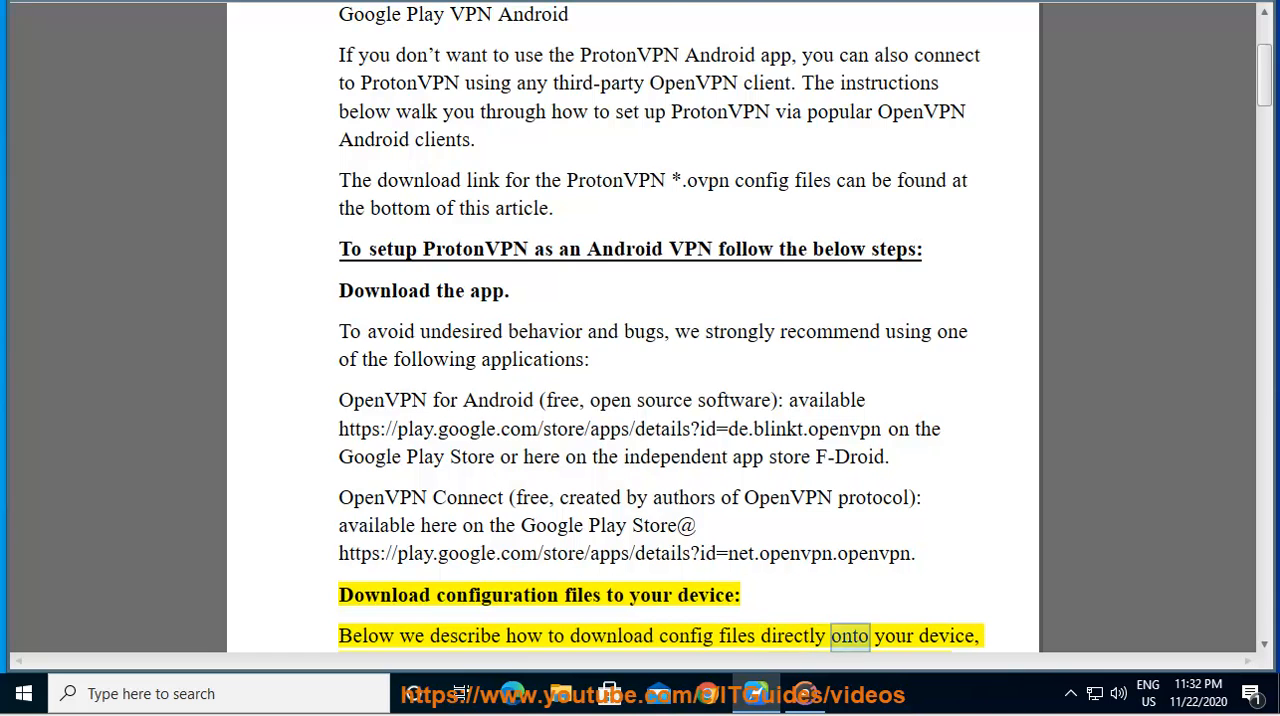
Follow Read Aloud through the steps for downloading ProtonVPN config files to the device.
{"action": "scroll", "scroll_direction": "down", "scroll_amount": 3}
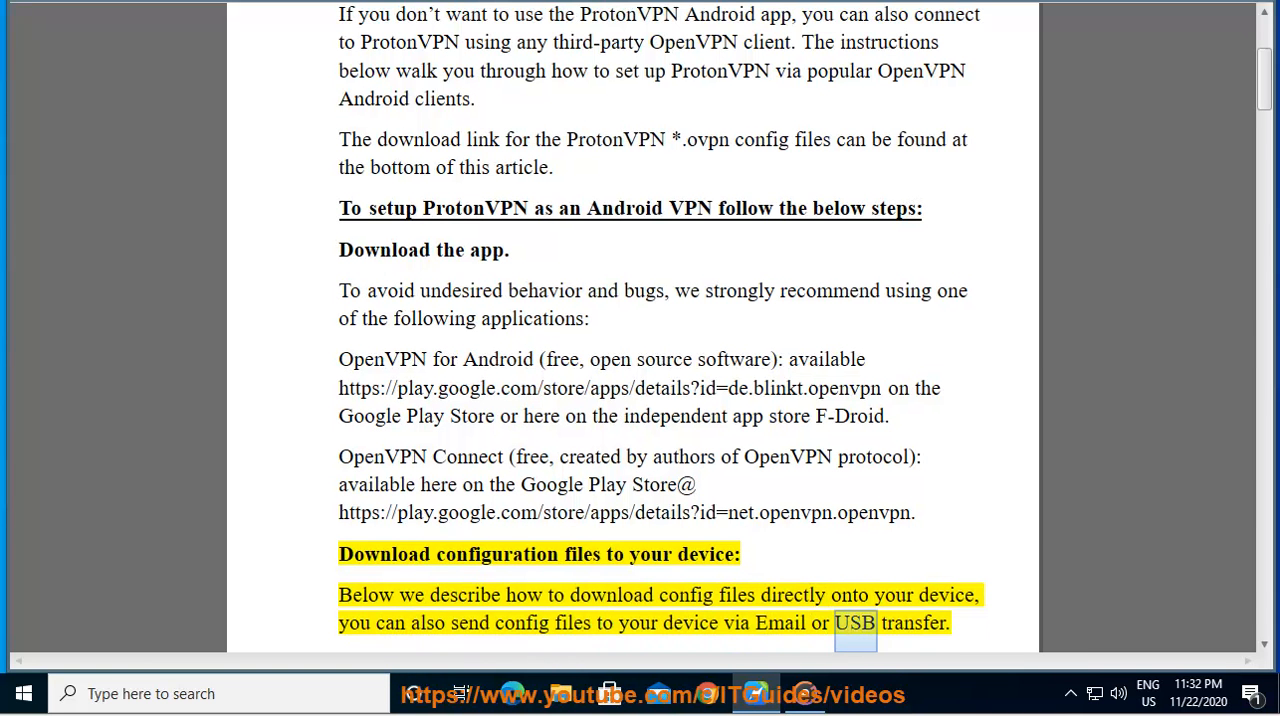
{"action": "scroll", "scroll_direction": "down", "scroll_amount": 3}
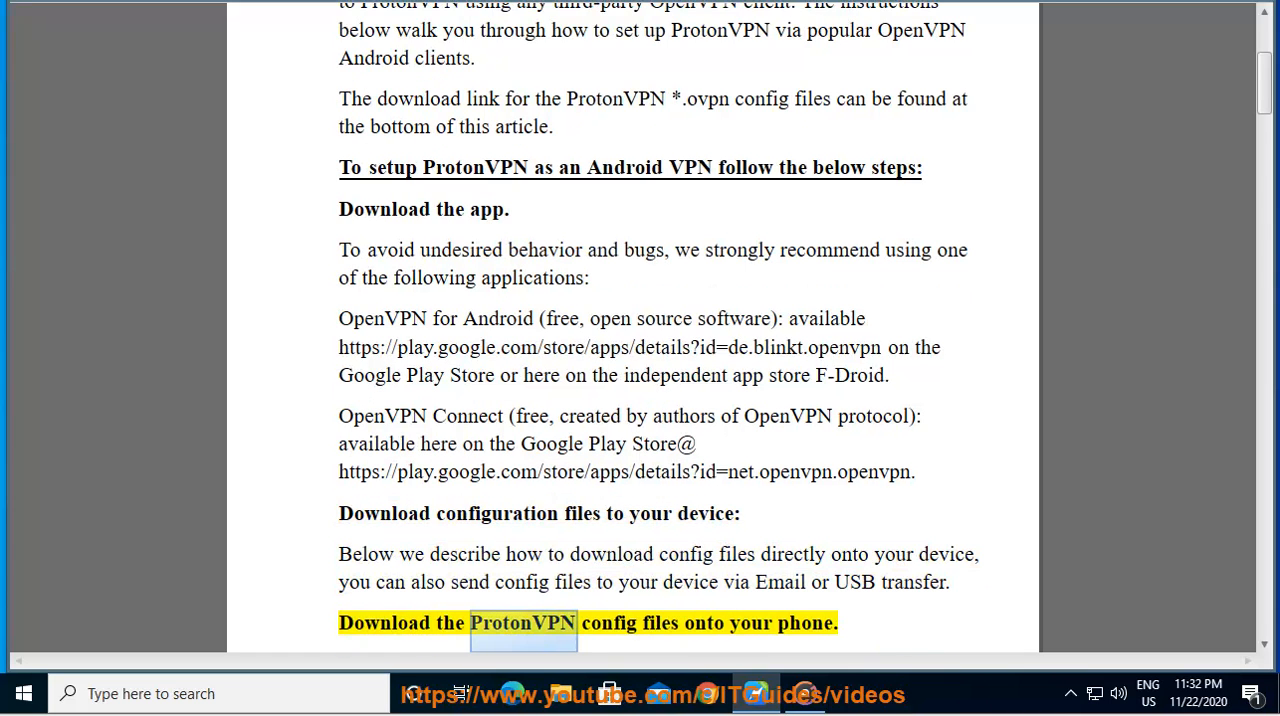
{"action": "double_click", "coordinate": [804, 624]}
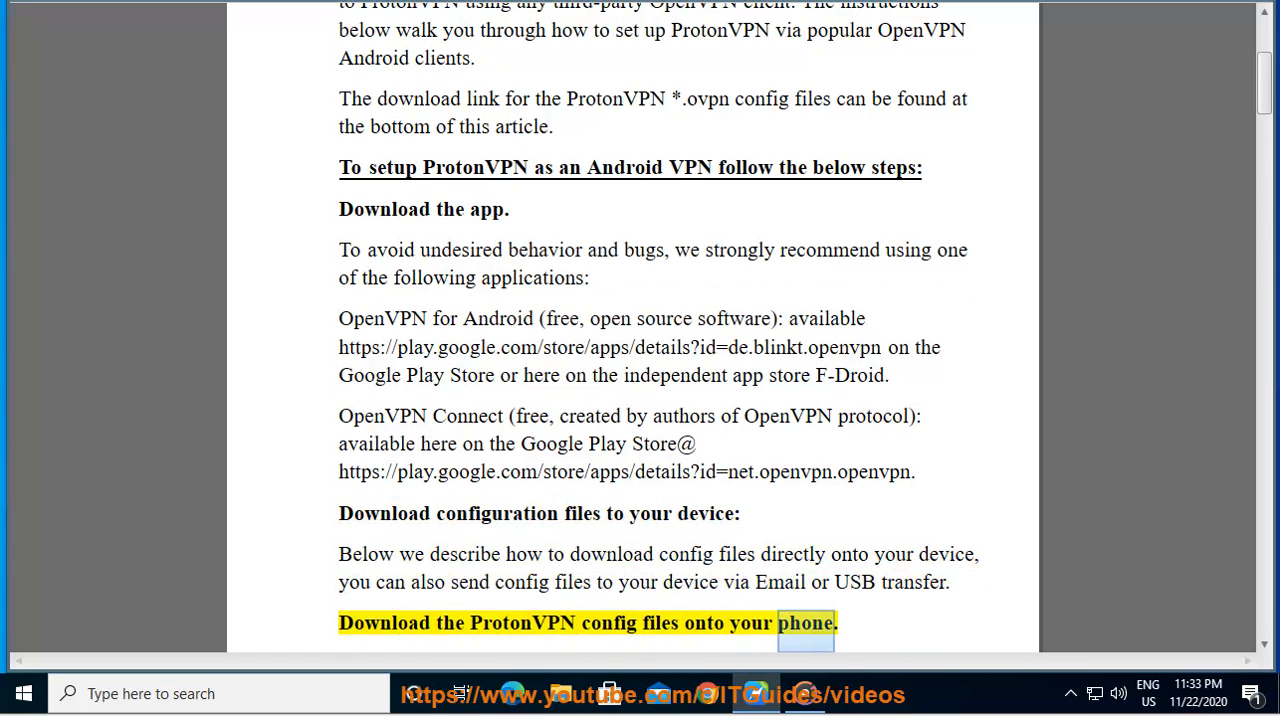
{"action": "scroll", "scroll_direction": "down", "scroll_amount": 3}
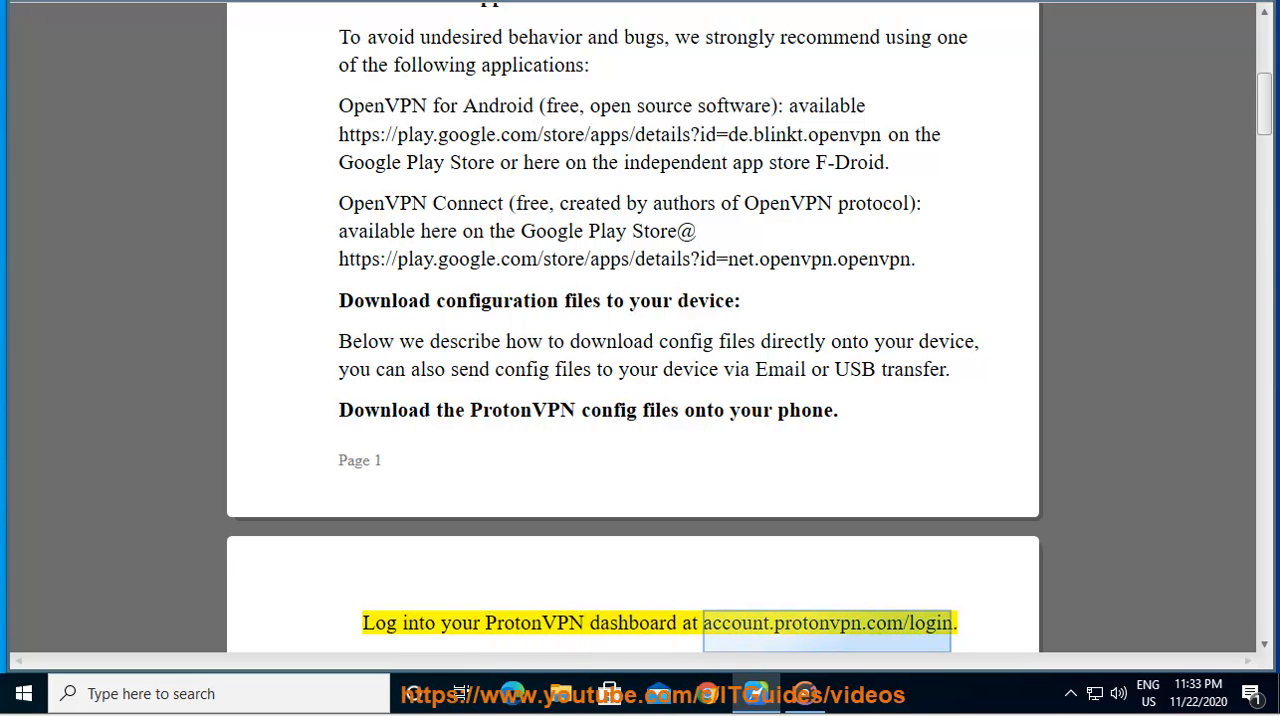
{"action": "scroll", "scroll_direction": "down", "scroll_amount": 3}
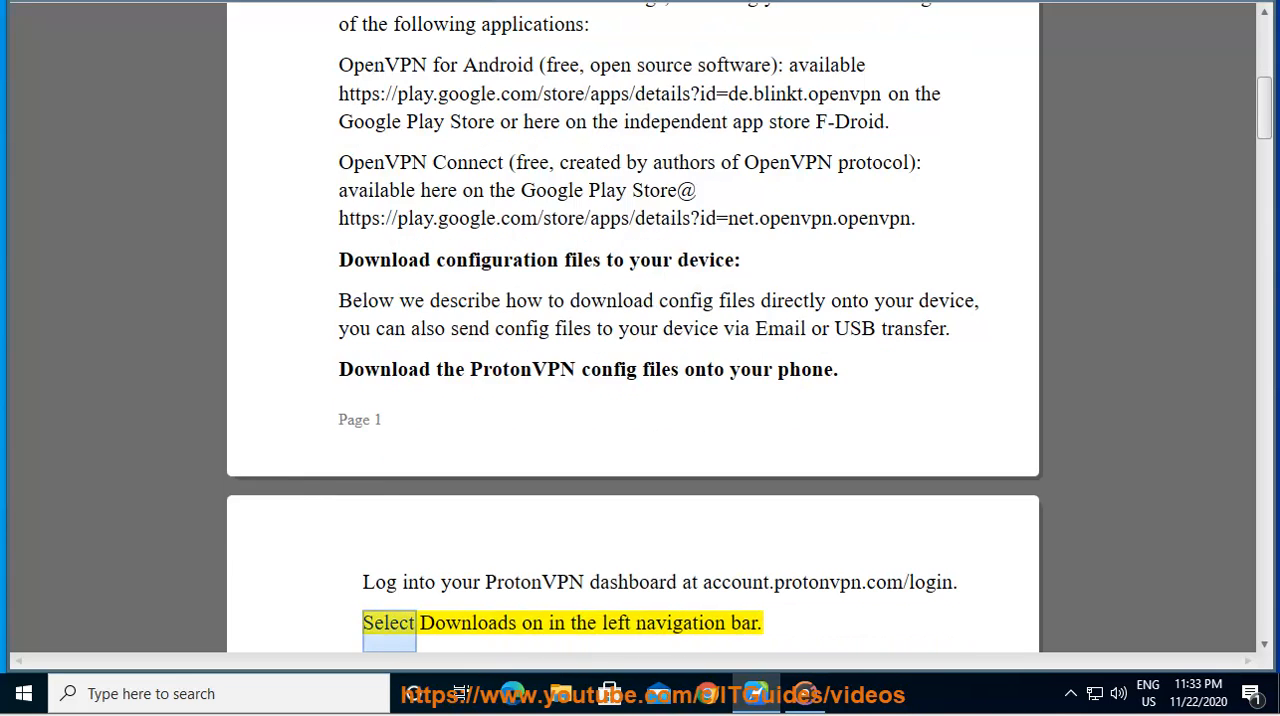
{"action": "scroll", "scroll_direction": "down", "scroll_amount": 3}
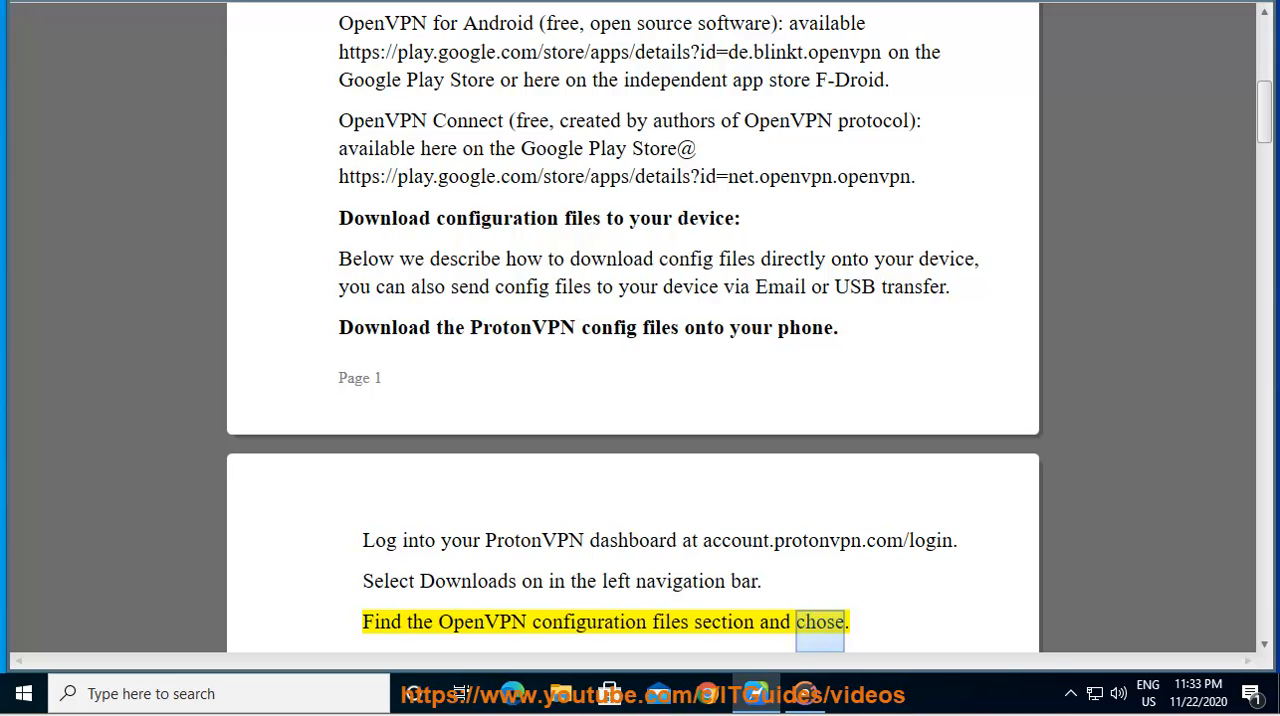
Continue through the 'Alternatively' paragraph about emailing the config files to yourself.
{"action": "scroll", "scroll_direction": "down", "scroll_amount": 3}
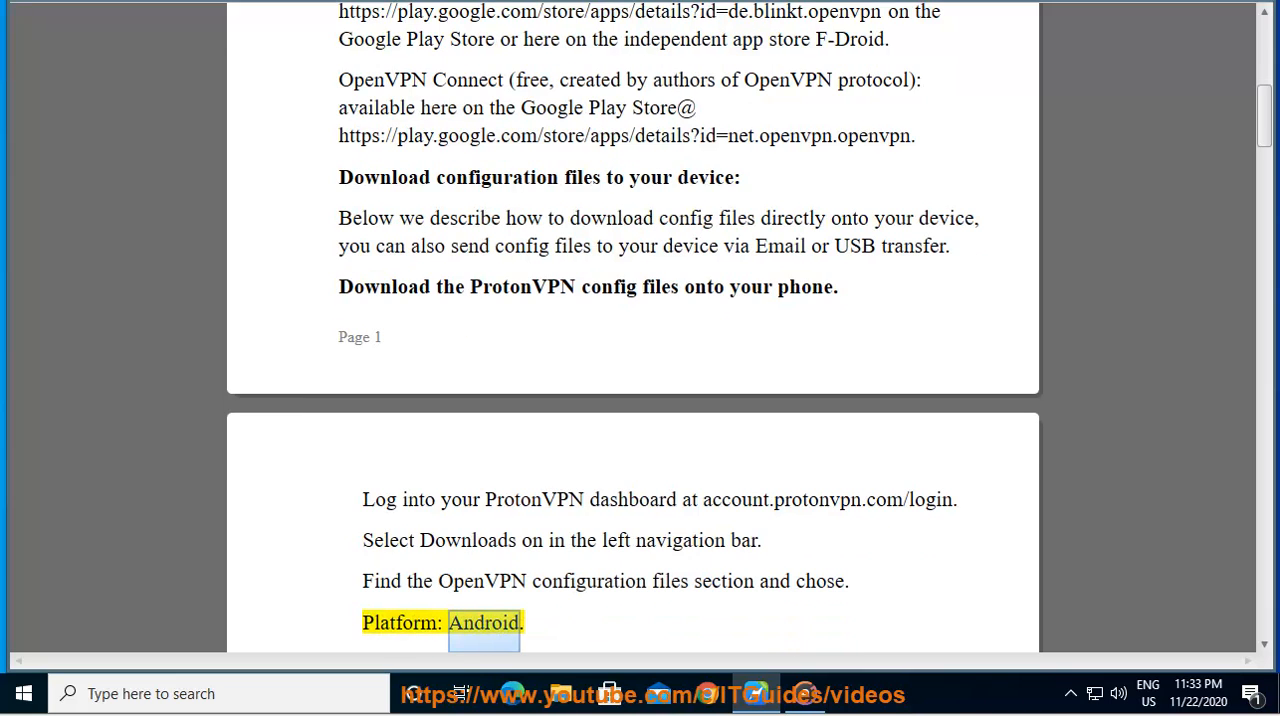
{"action": "scroll", "scroll_direction": "down", "scroll_amount": 3}
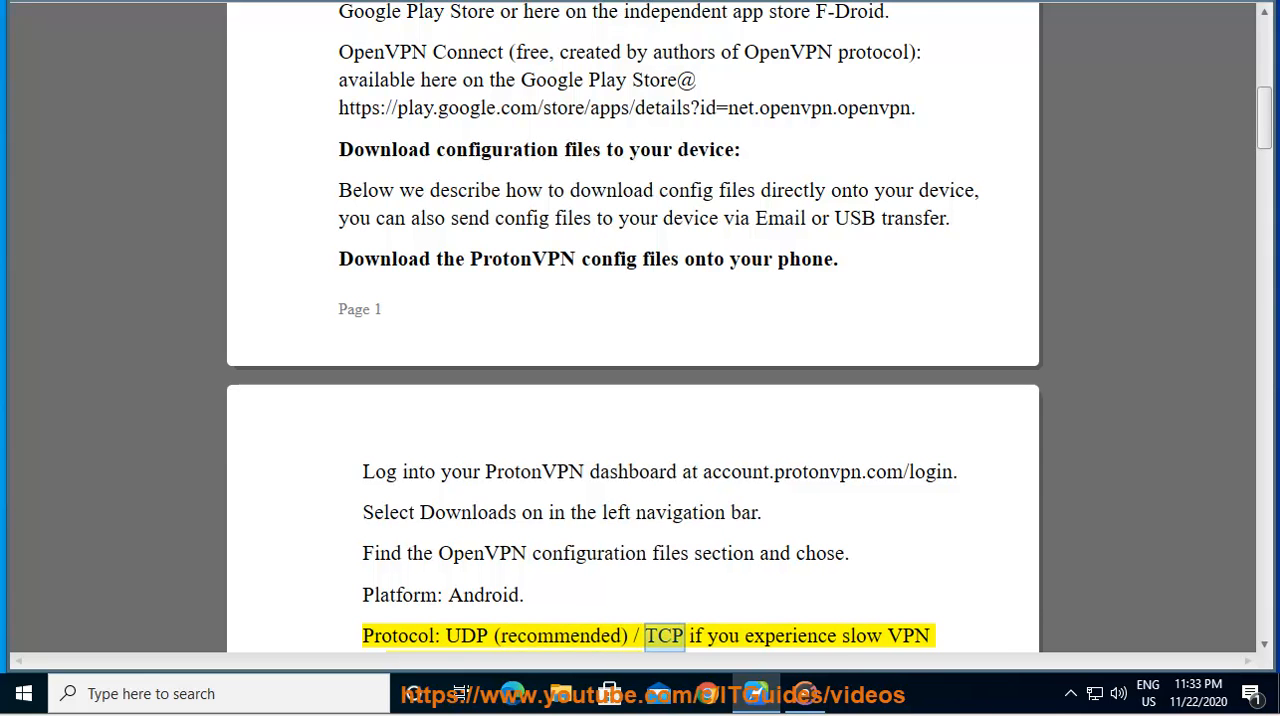
{"action": "scroll", "scroll_direction": "down", "scroll_amount": 3}
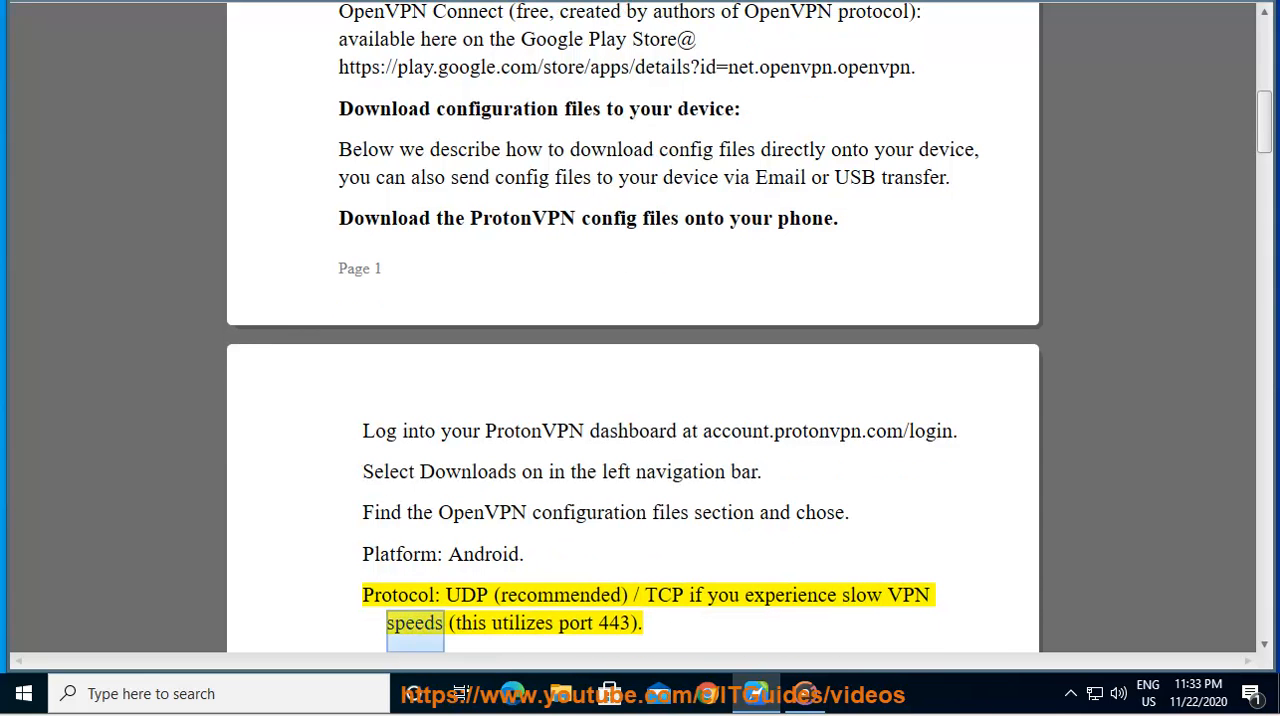
{"action": "double_click", "coordinate": [614, 622]}
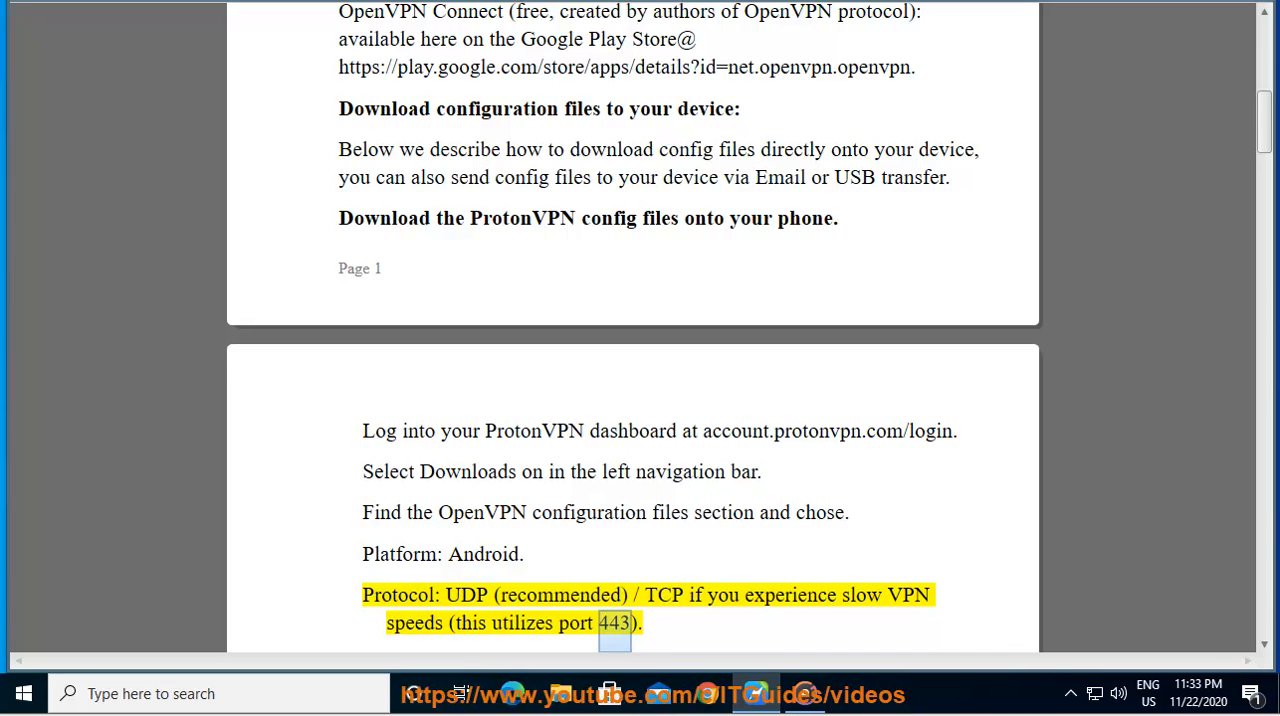
{"action": "scroll", "scroll_direction": "down", "scroll_amount": 3}
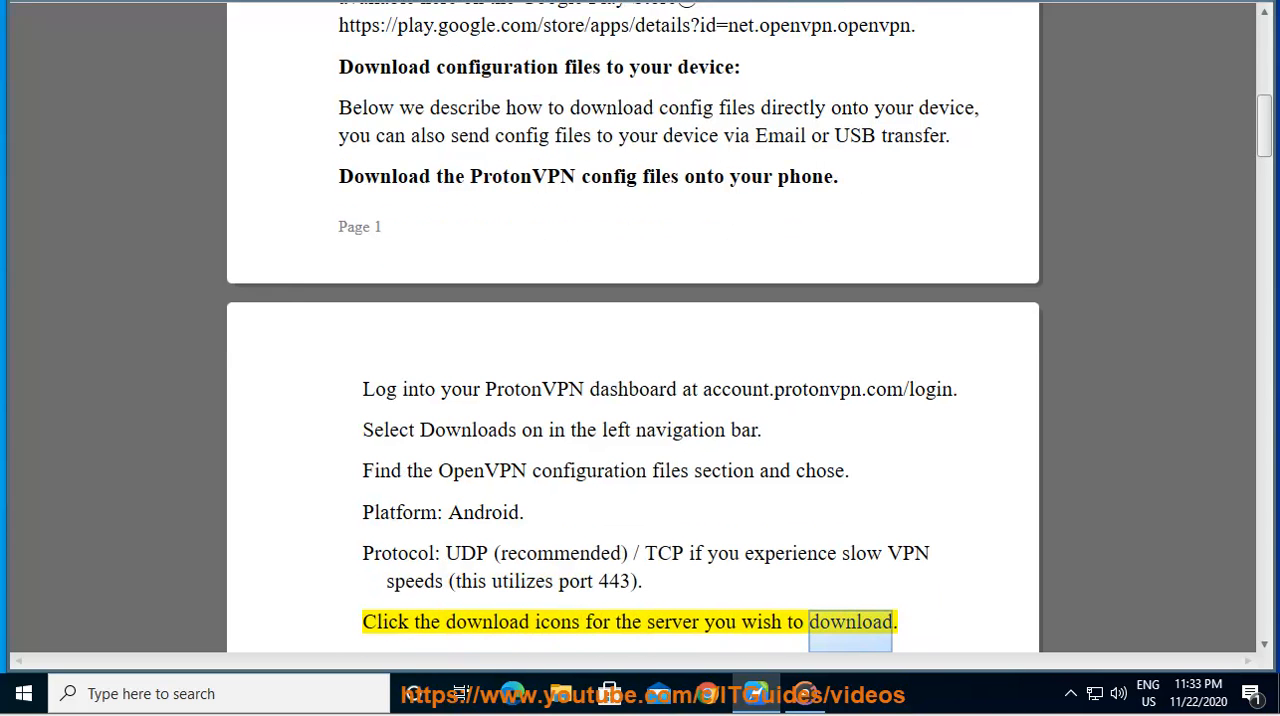
{"action": "scroll", "scroll_direction": "down", "scroll_amount": 3}
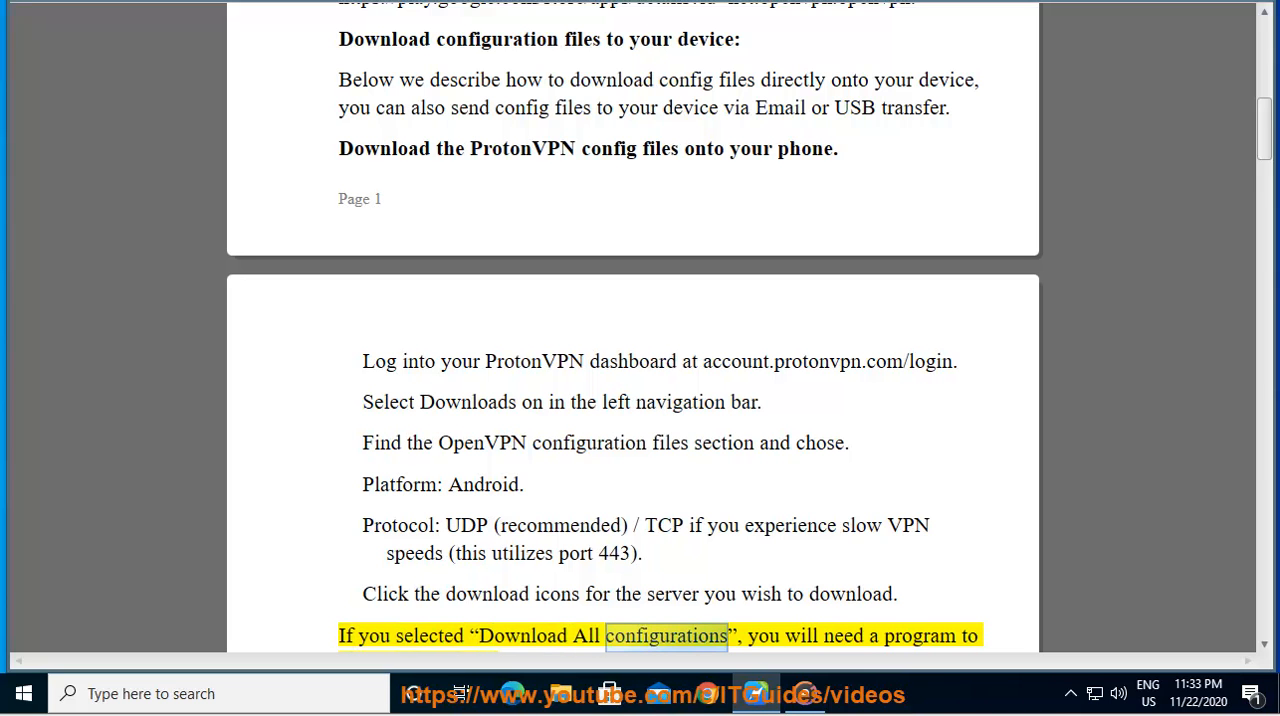
Scroll on with the reading until it reaches the 'Set up OpenVPN on Android' heading.
{"action": "scroll", "scroll_direction": "down", "scroll_amount": 3}
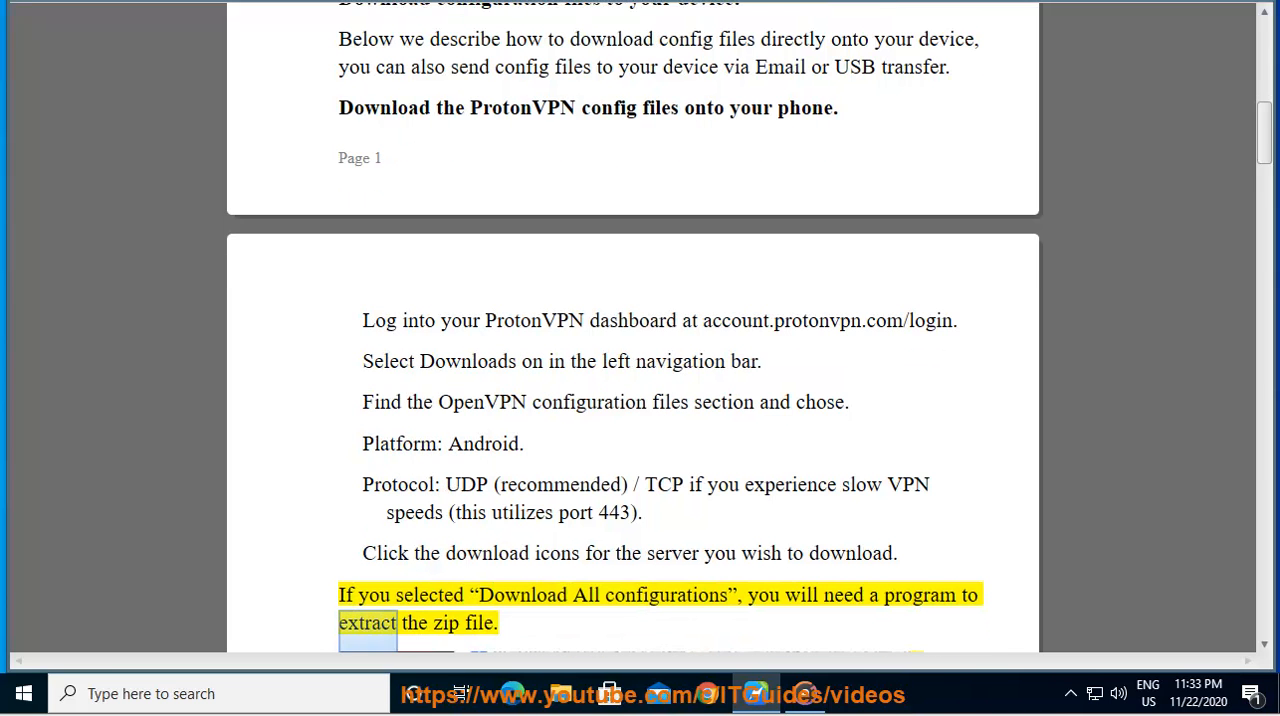
{"action": "scroll", "scroll_direction": "down", "scroll_amount": 3}
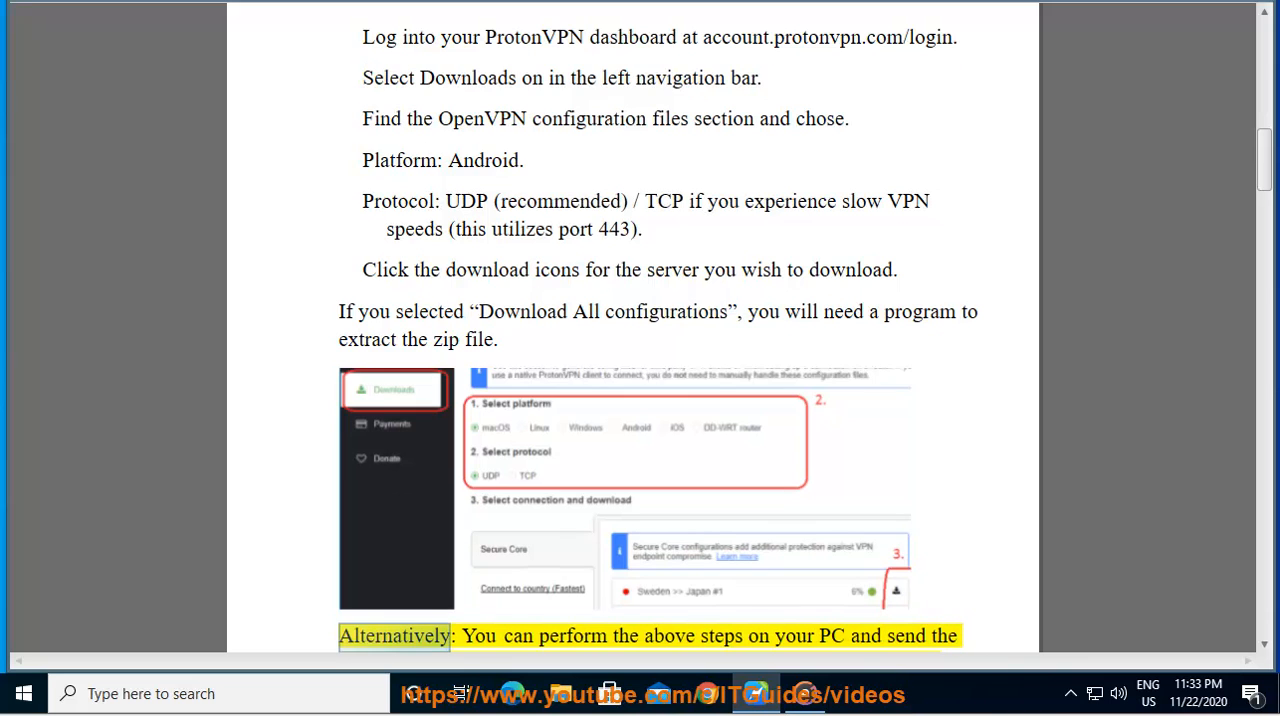
{"action": "double_click", "coordinate": [792, 636]}
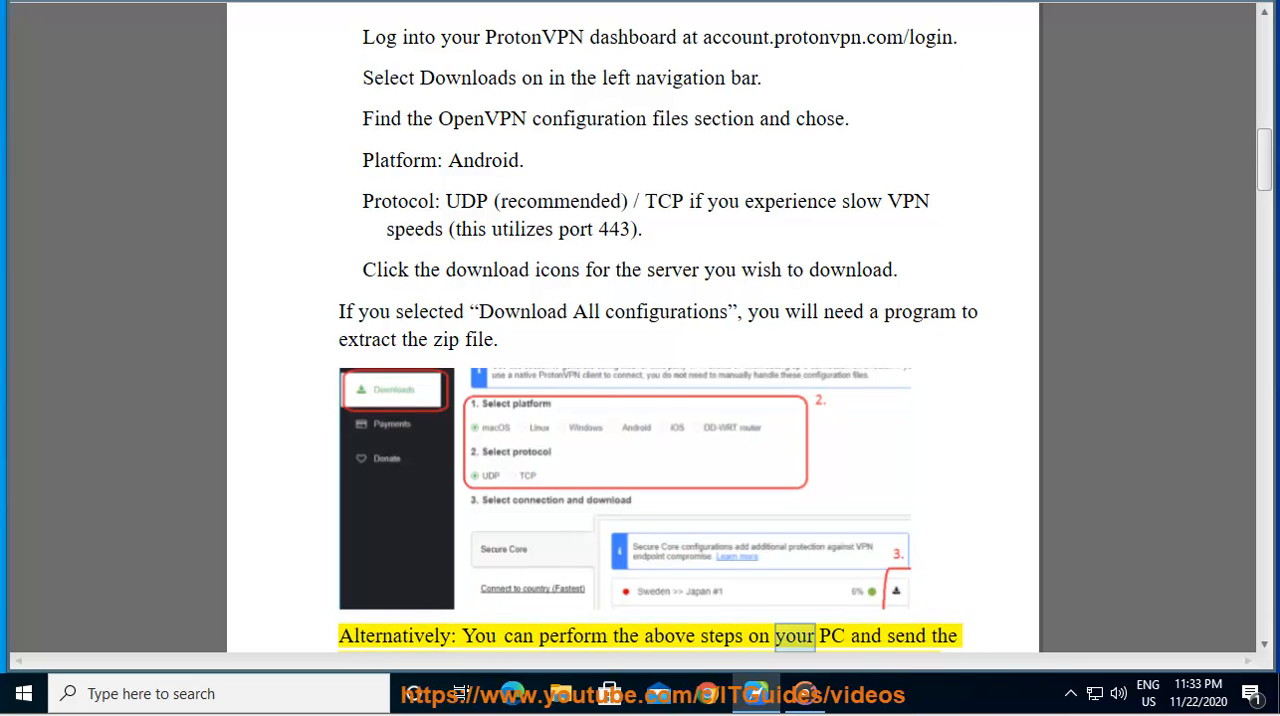
{"action": "scroll", "scroll_direction": "down", "scroll_amount": 3}
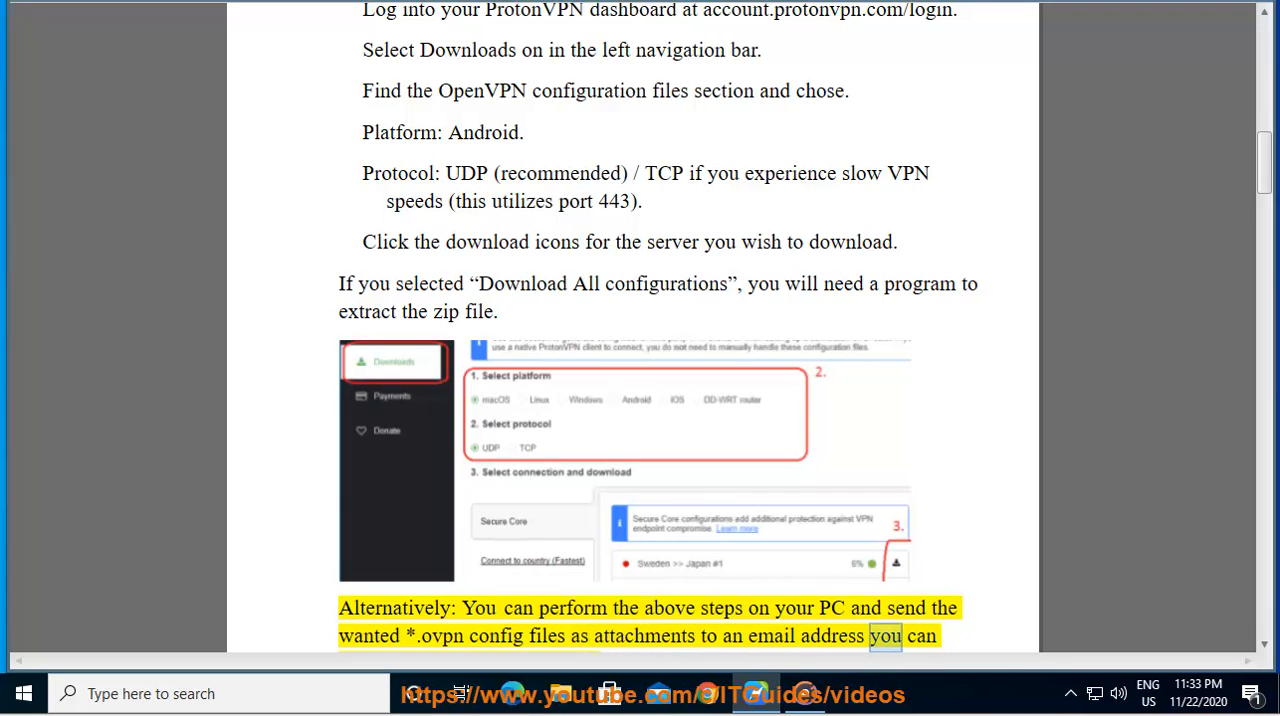
{"action": "scroll", "scroll_direction": "down", "scroll_amount": 3}
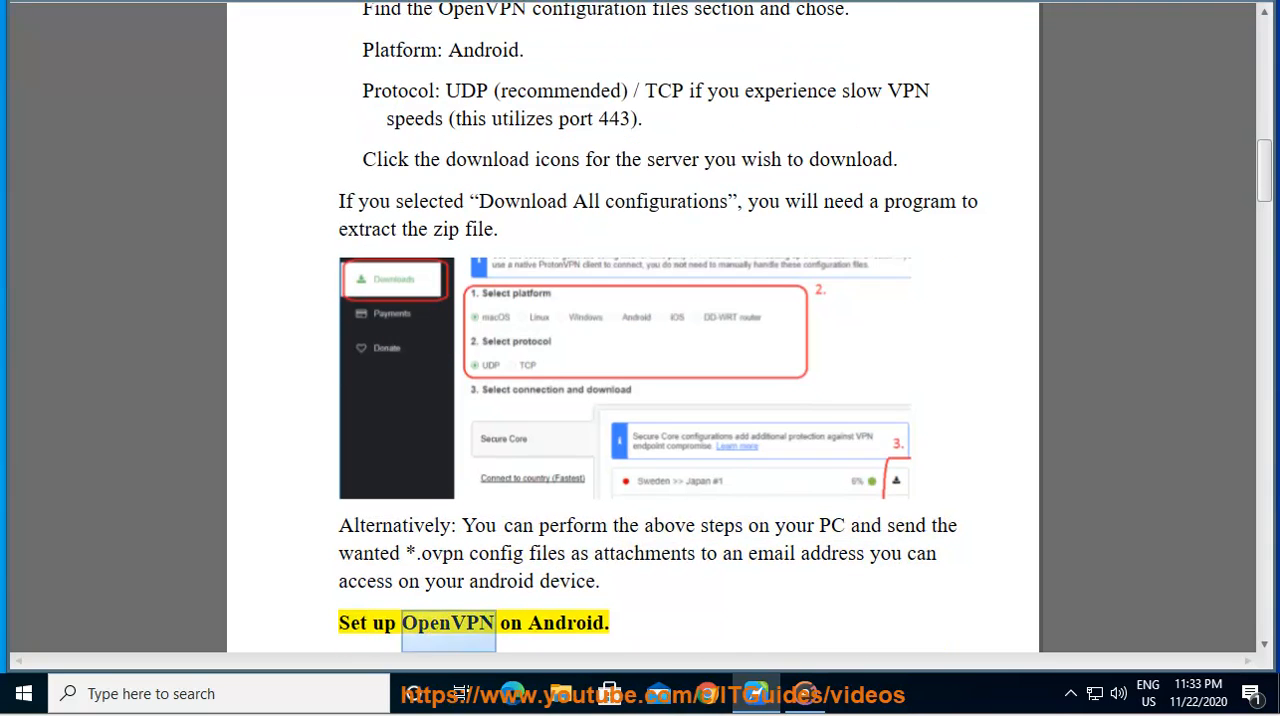
Follow Read Aloud through the note about other OpenVPN apps.
{"action": "scroll", "scroll_direction": "down", "scroll_amount": 3}
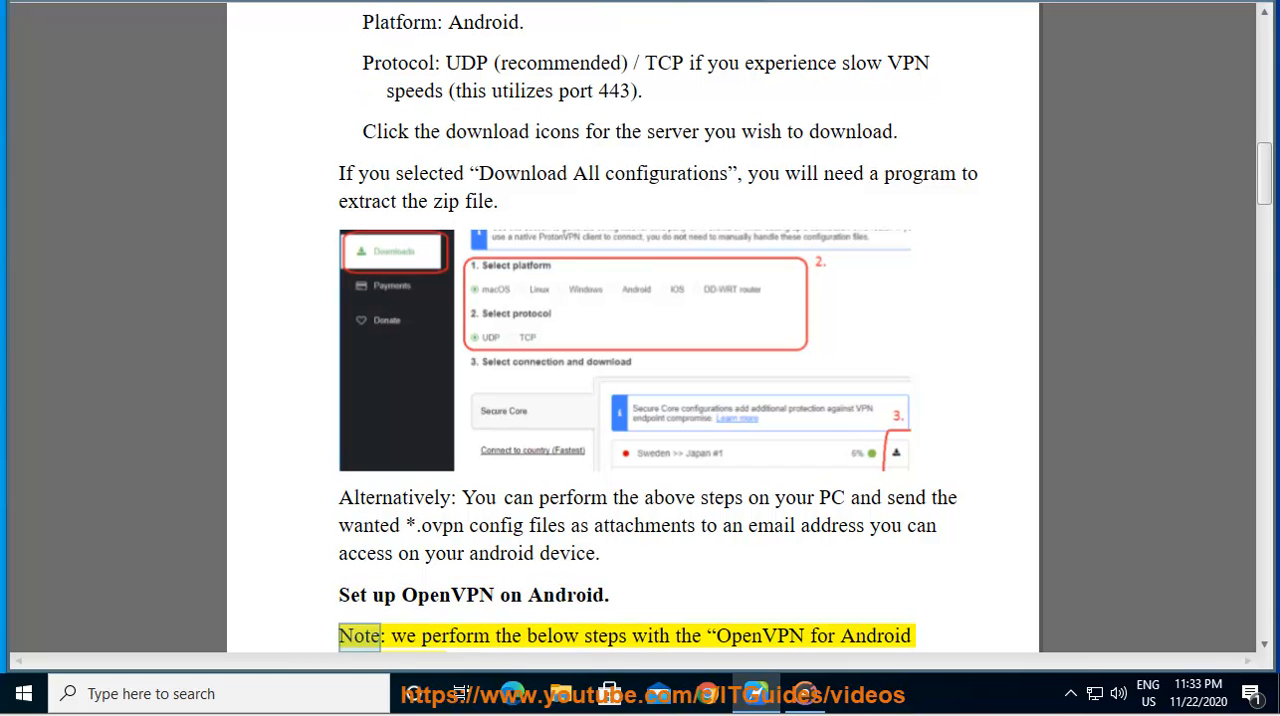
{"action": "double_click", "coordinate": [760, 636]}
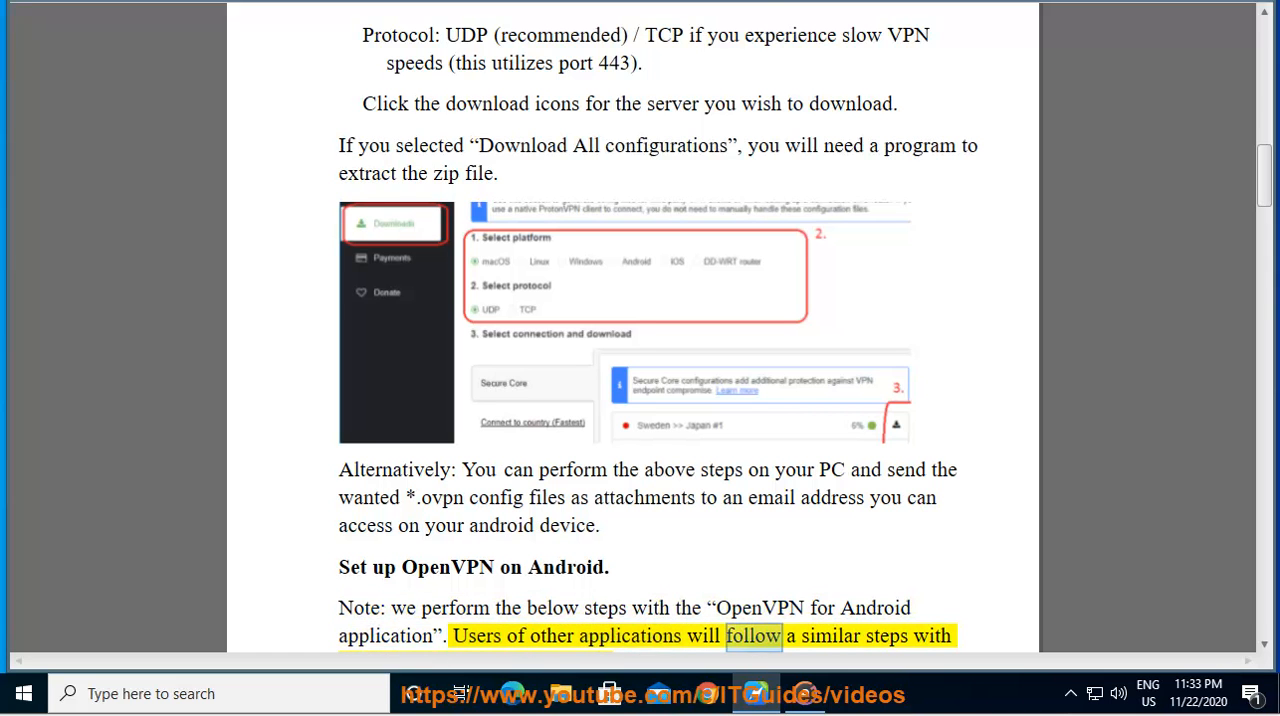
{"action": "scroll", "scroll_direction": "down", "scroll_amount": 3}
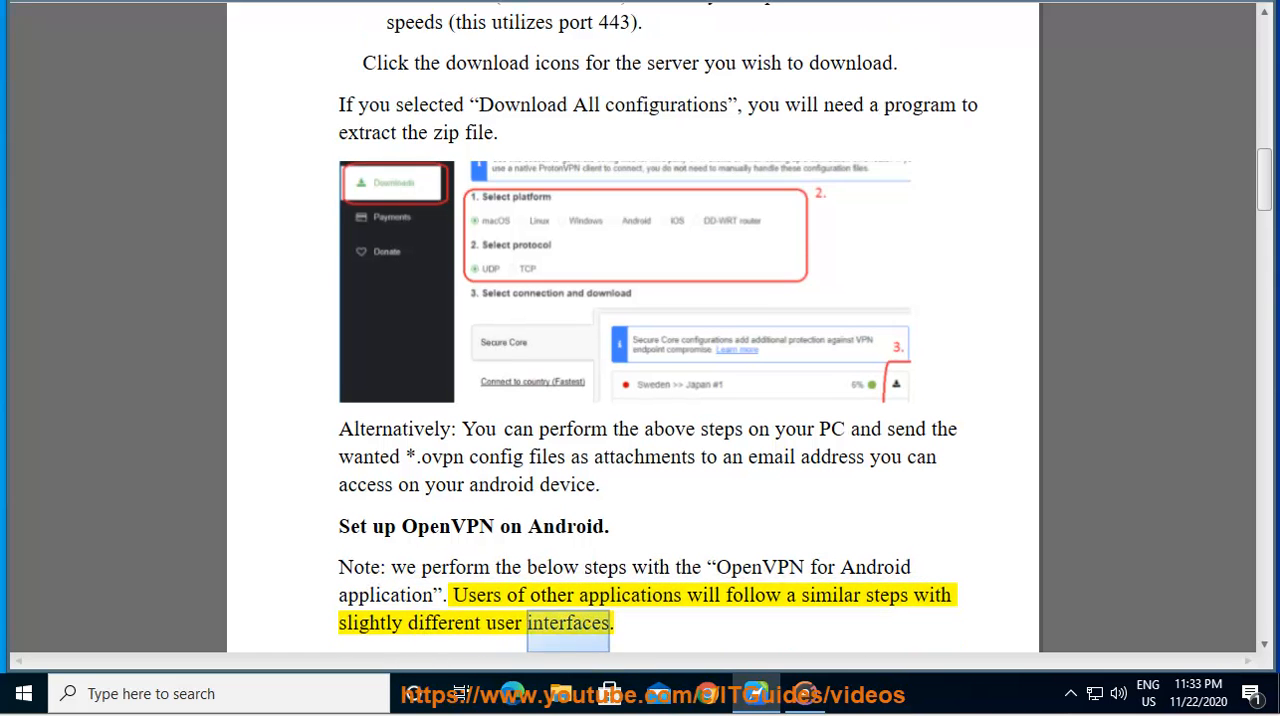
{"action": "scroll", "scroll_direction": "down", "scroll_amount": 3}
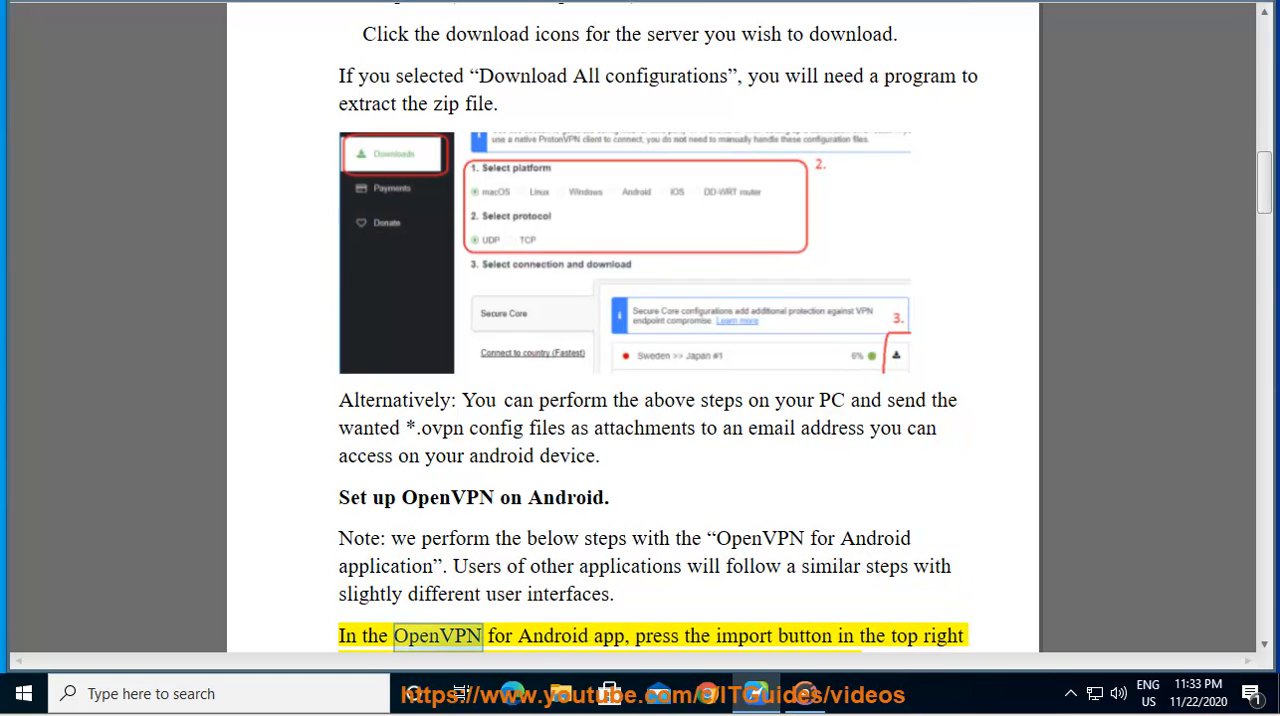
Continue through the import instructions onto page 2, reaching 'Press the save button to finish importing'.
{"action": "double_click", "coordinate": [744, 636]}
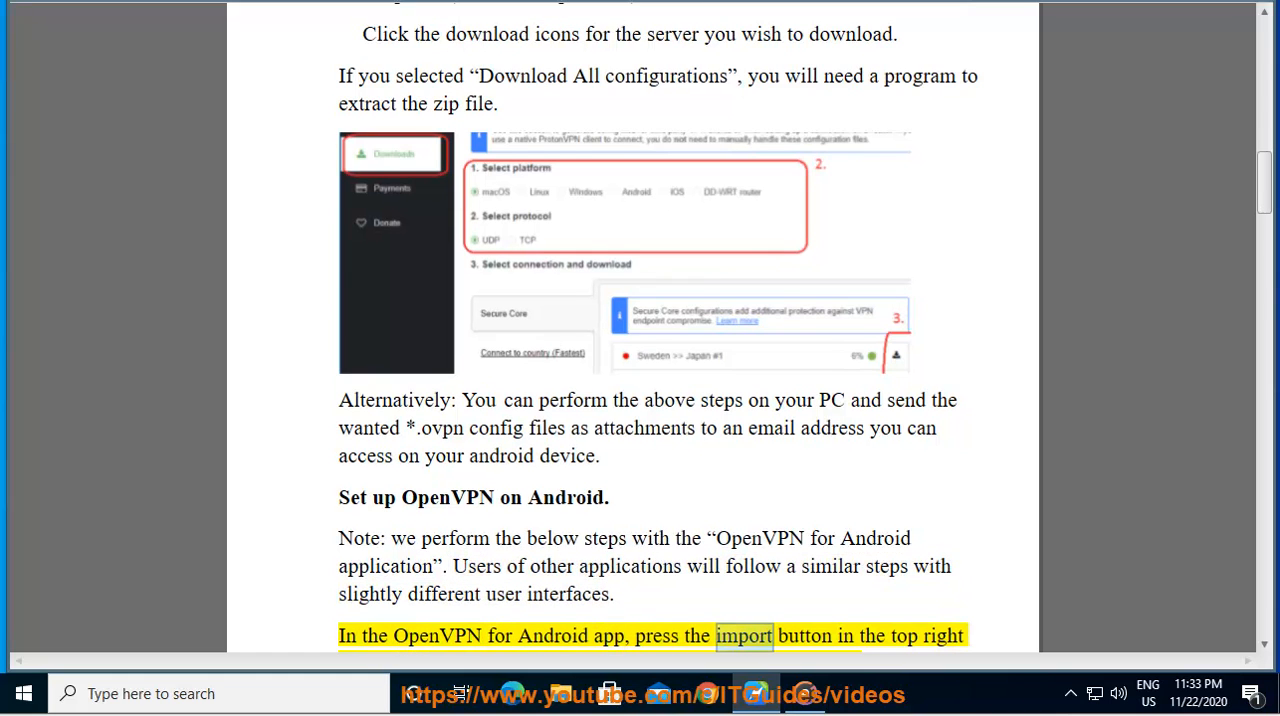
{"action": "scroll", "scroll_direction": "down", "scroll_amount": 3}
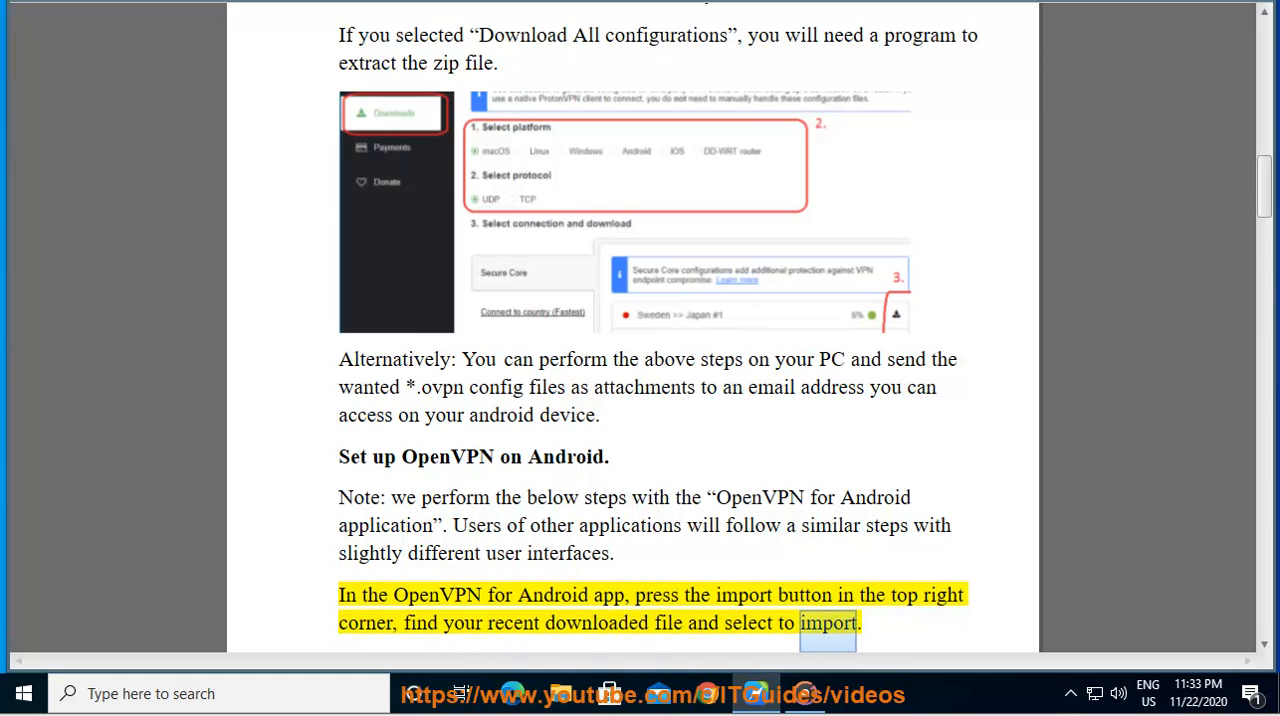
{"action": "scroll", "scroll_direction": "down", "scroll_amount": 3}
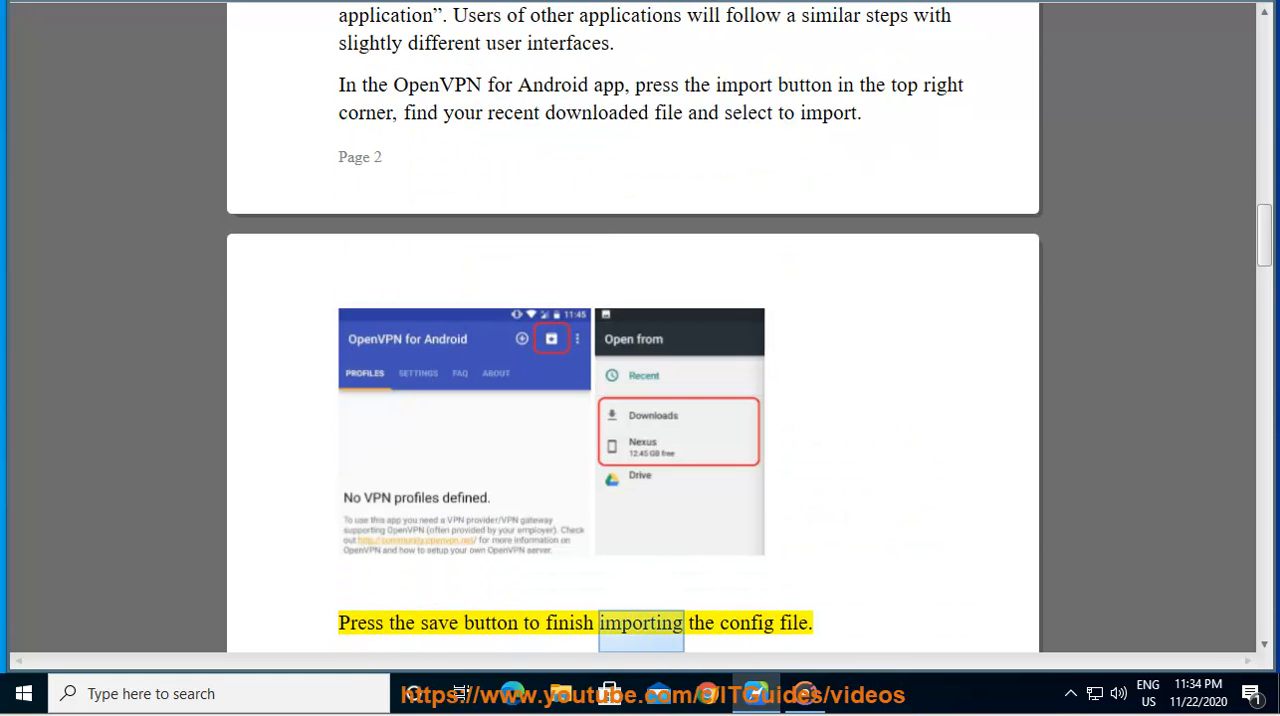
Follow Read Aloud through the add-more-connections tip and Secure Core file names to 'Connect to ProtonVPN.'.
{"action": "scroll", "scroll_direction": "down", "scroll_amount": 3}
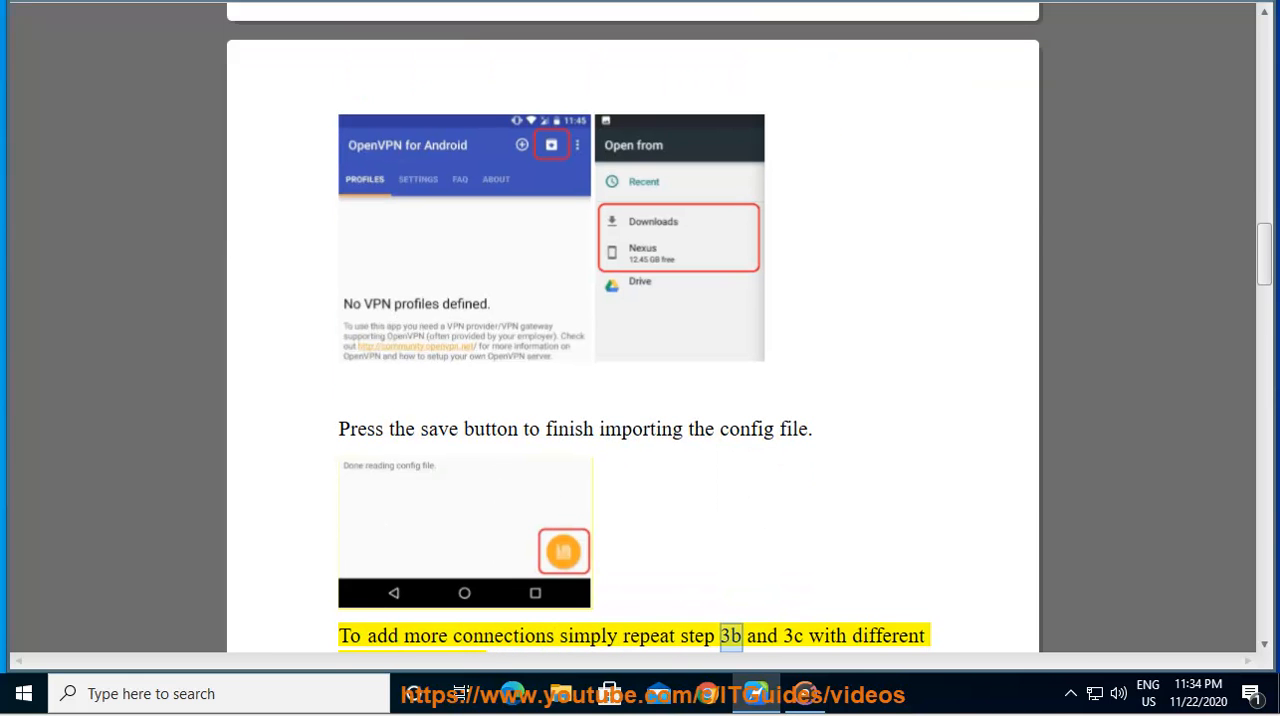
{"action": "scroll", "scroll_direction": "down", "scroll_amount": 3}
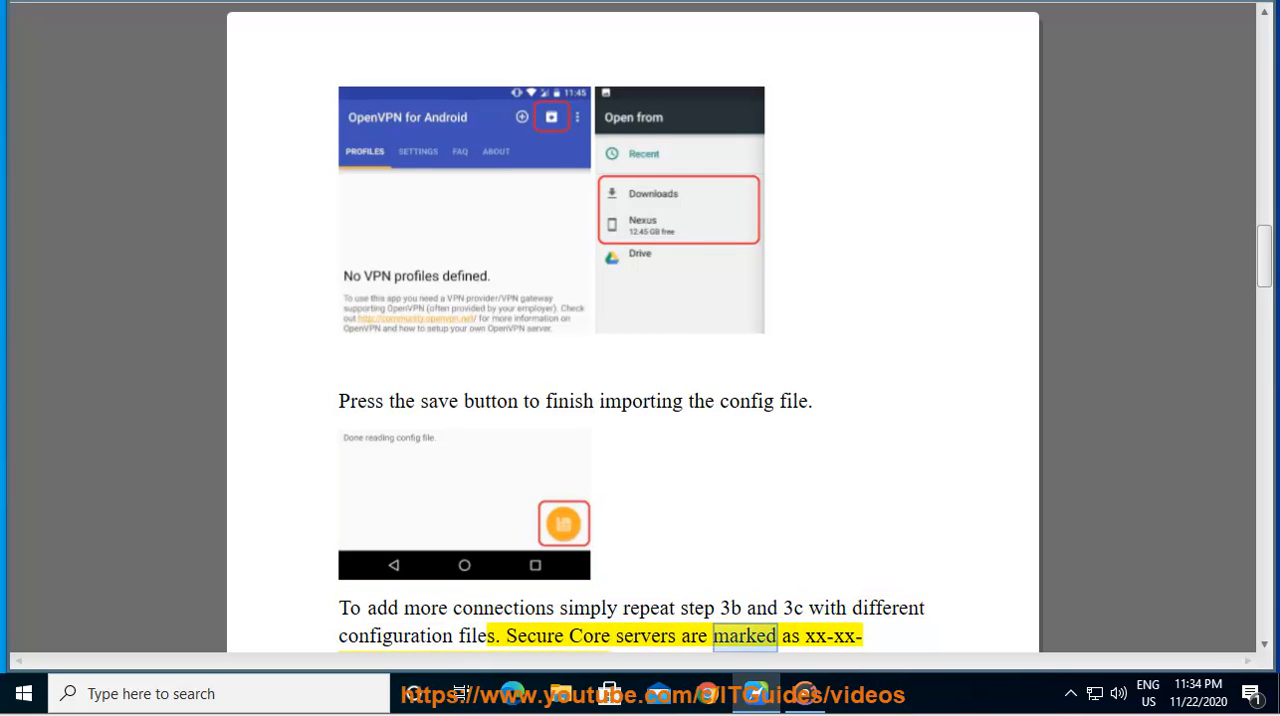
{"action": "scroll", "scroll_direction": "down", "scroll_amount": 3}
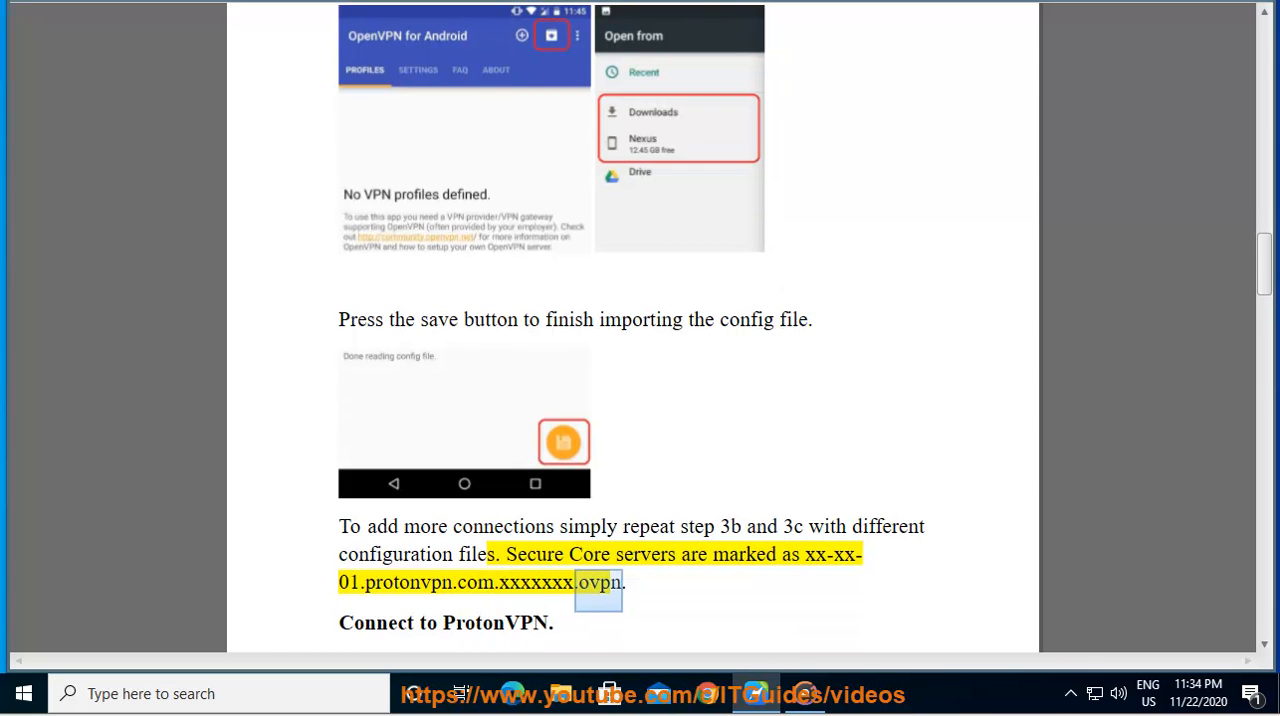
{"action": "double_click", "coordinate": [496, 622]}
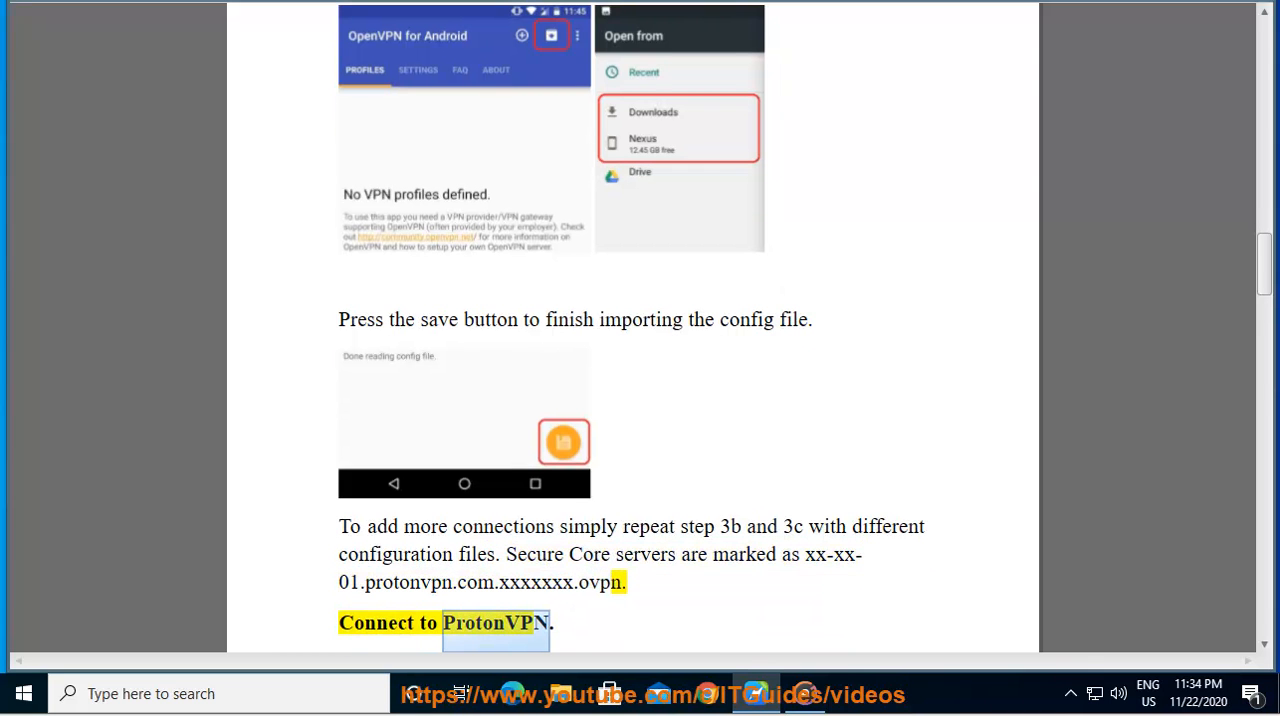
Follow Read Aloud through tapping the profile, OK, and entering OpenVPN credentials.
{"action": "scroll", "scroll_direction": "down", "scroll_amount": 3}
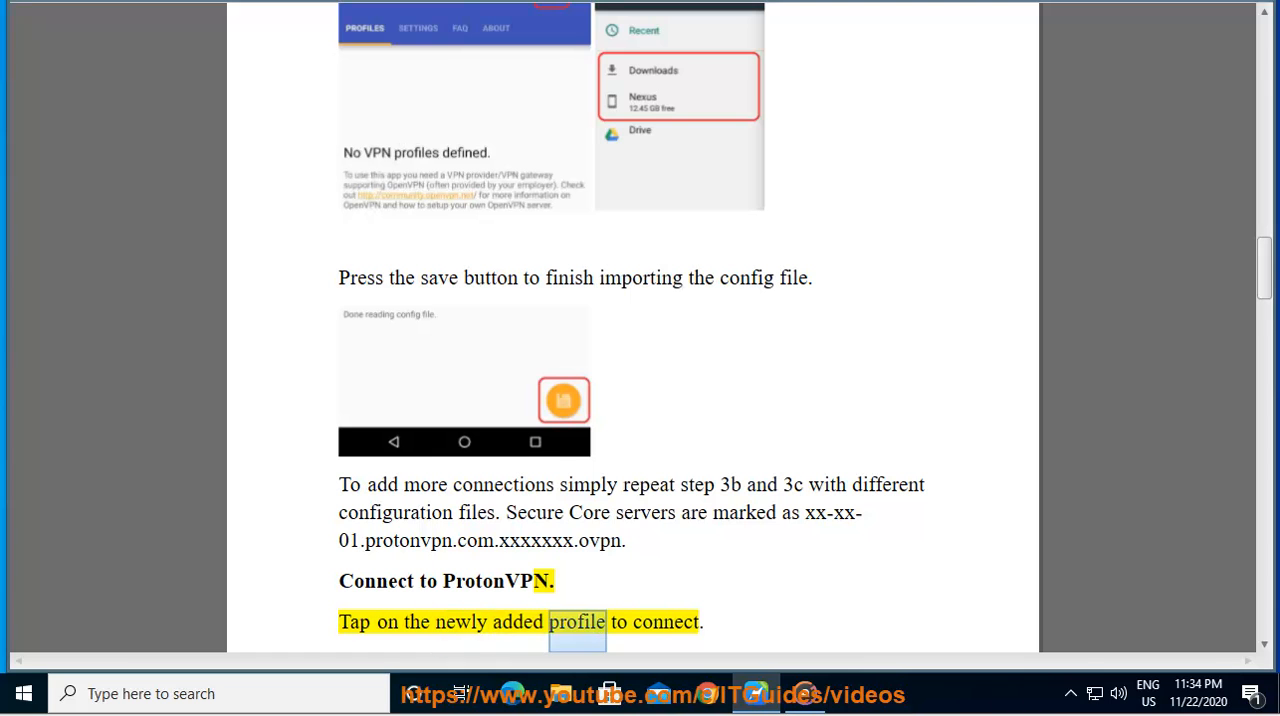
{"action": "scroll", "scroll_direction": "down", "scroll_amount": 3}
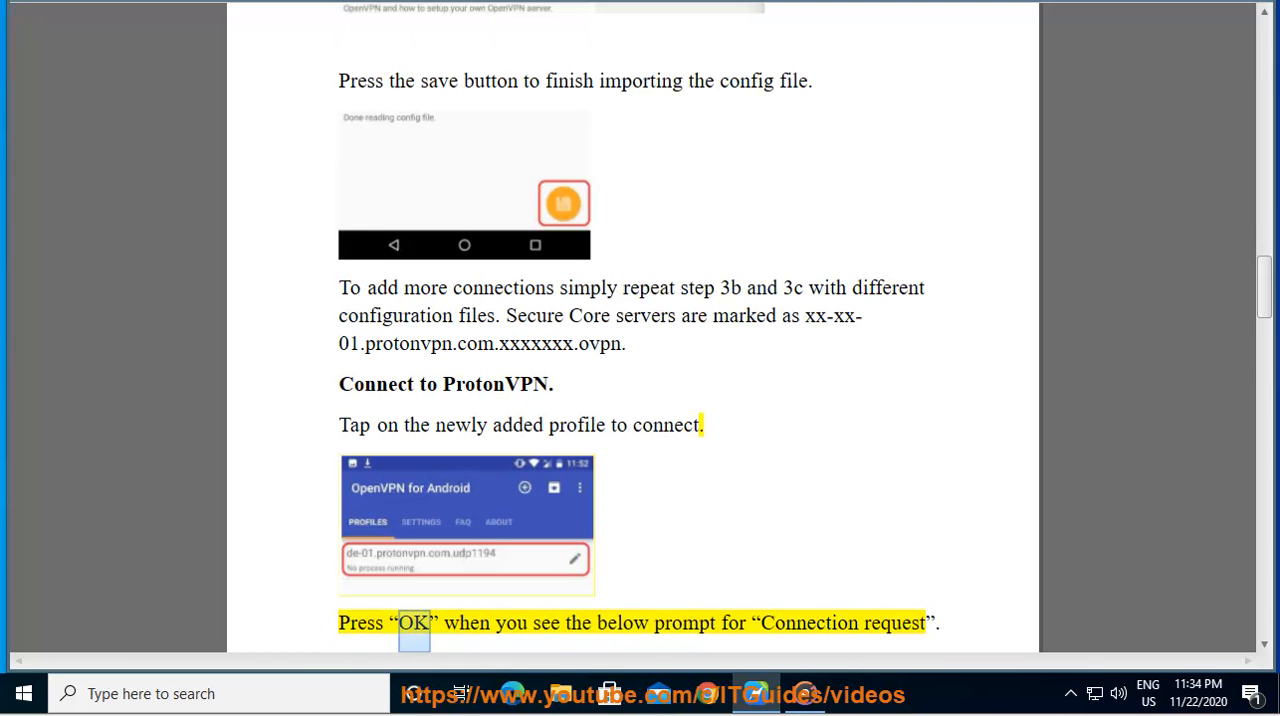
{"action": "scroll", "scroll_direction": "down", "scroll_amount": 3}
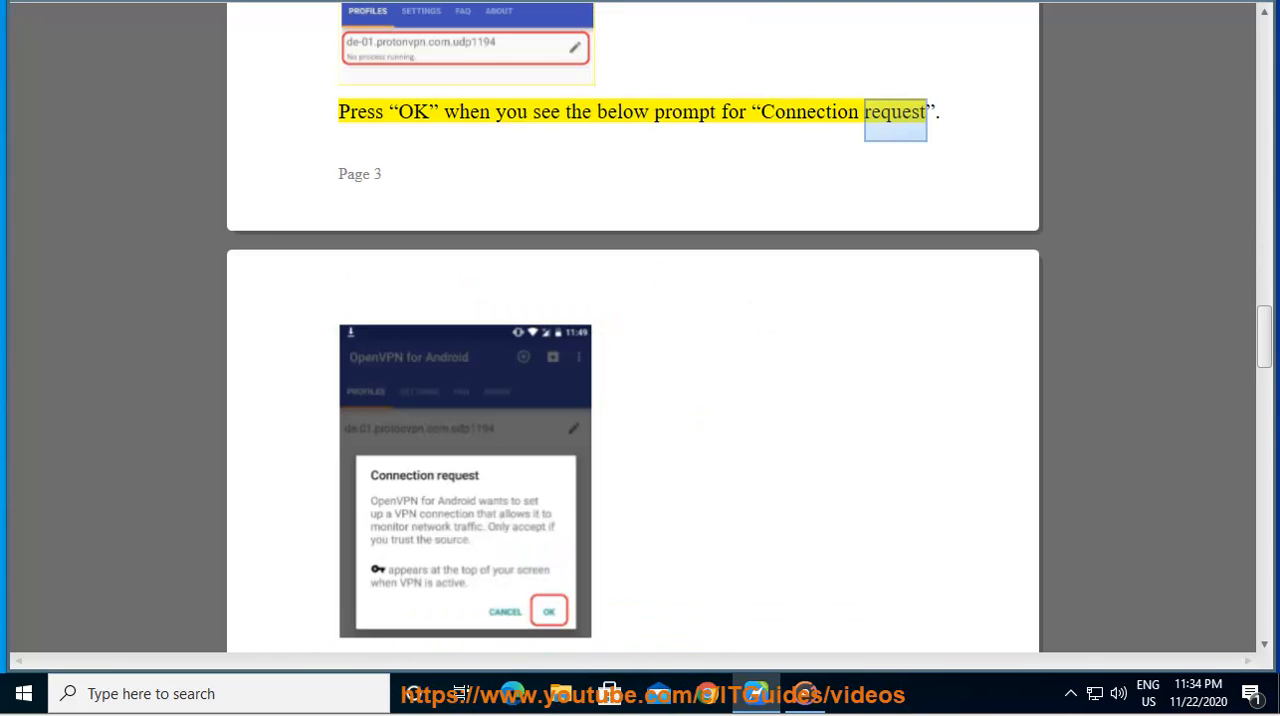
{"action": "scroll", "scroll_direction": "down", "scroll_amount": 3}
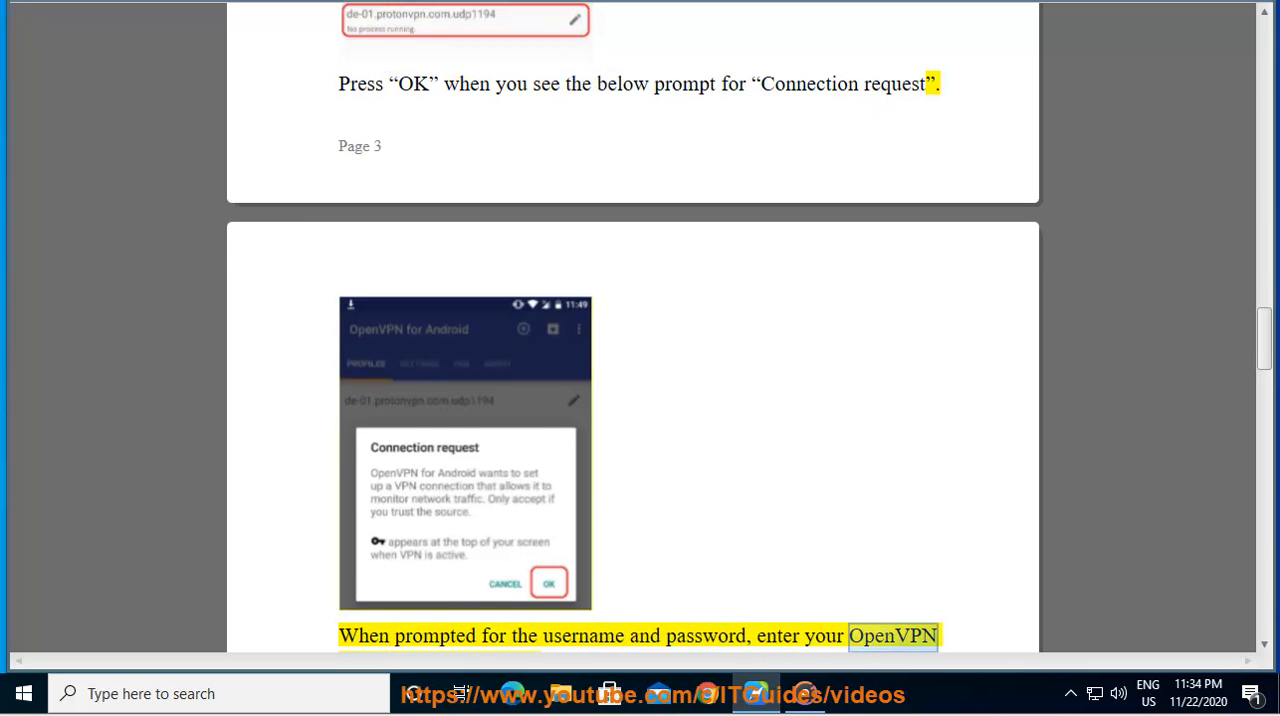
{"action": "scroll", "scroll_direction": "down", "scroll_amount": 3}
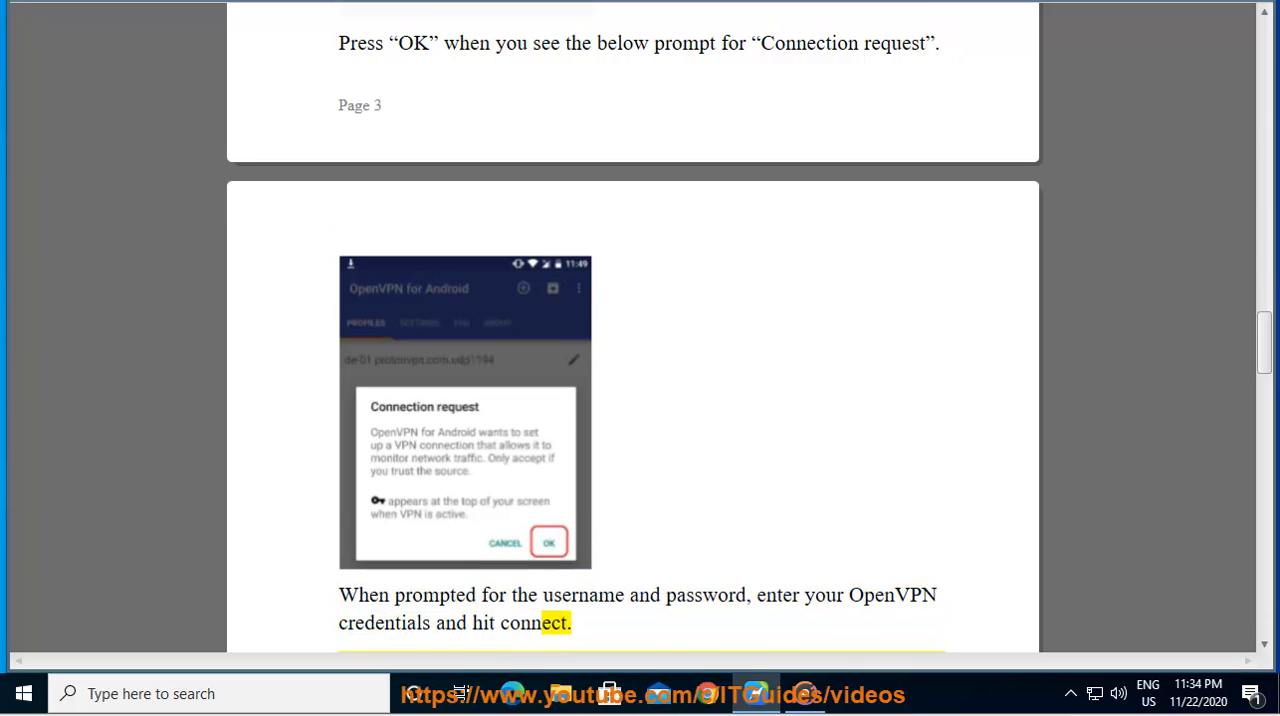
Continue through the connection attempt and success message to the 'To disconnect:' heading on page 4.
{"action": "scroll", "scroll_direction": "down", "scroll_amount": 3}
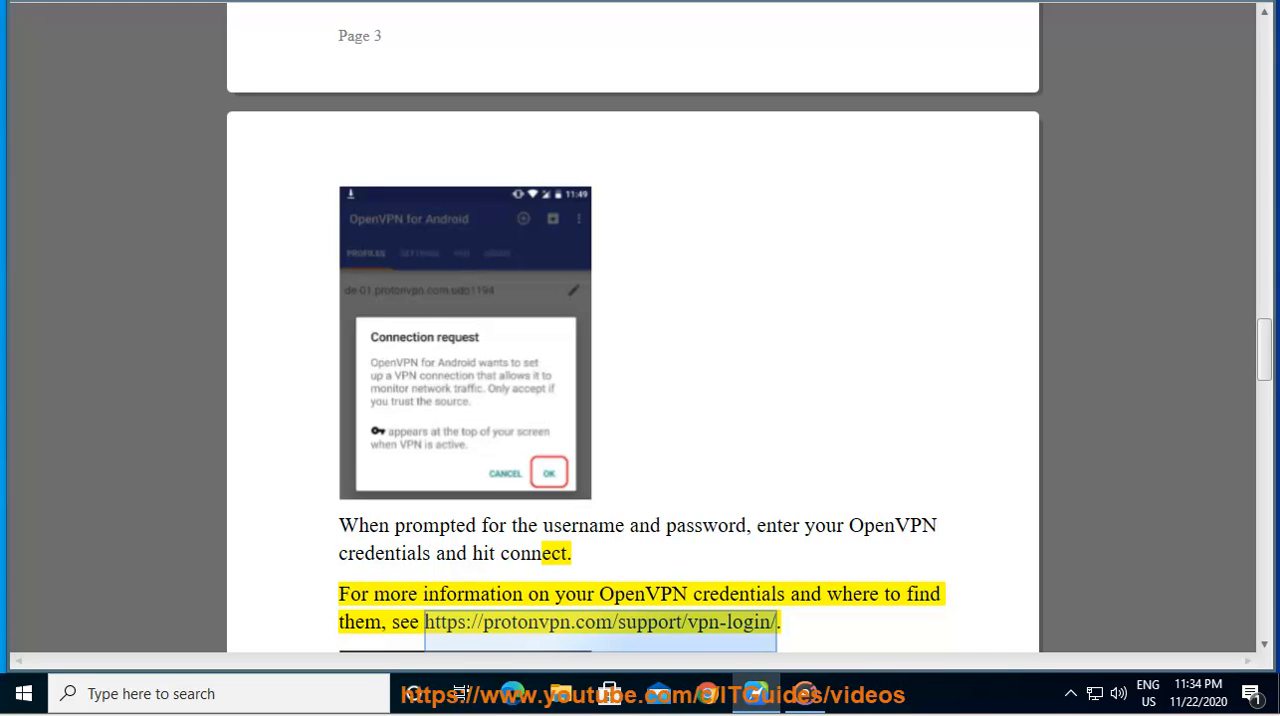
{"action": "scroll", "scroll_direction": "down", "scroll_amount": 3}
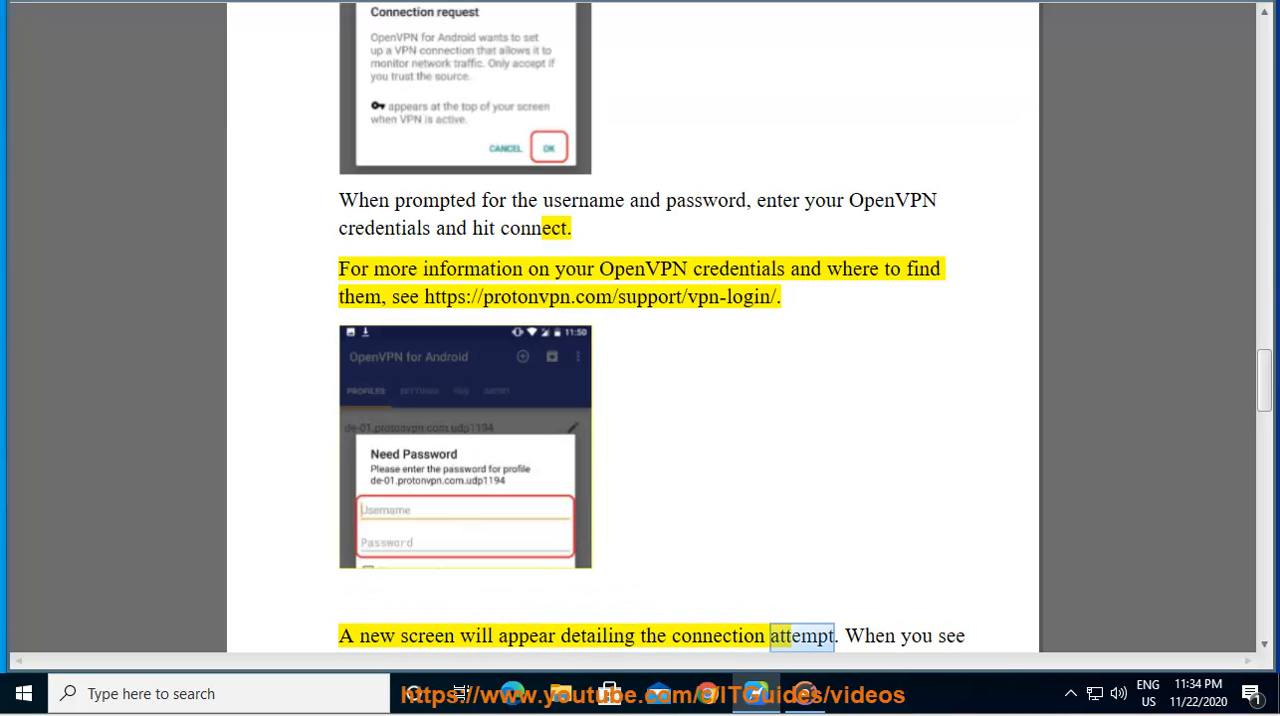
{"action": "scroll", "scroll_direction": "down", "scroll_amount": 3}
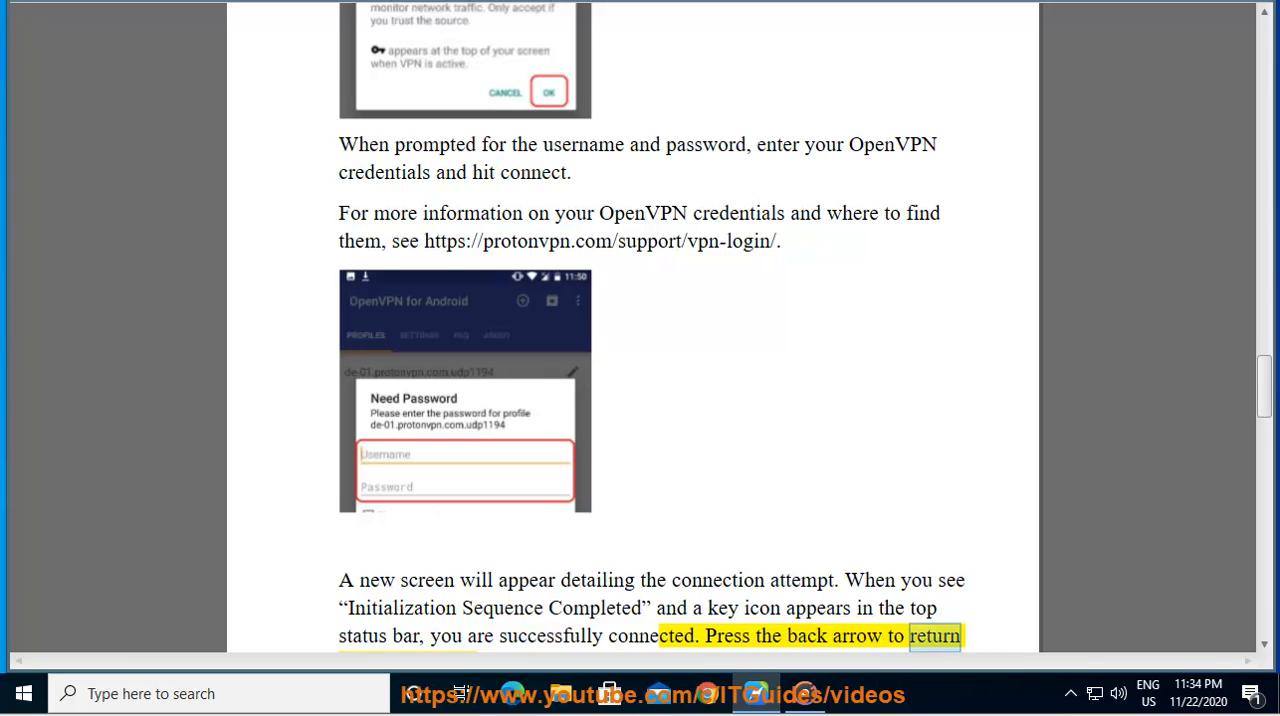
{"action": "scroll", "scroll_direction": "down", "scroll_amount": 3}
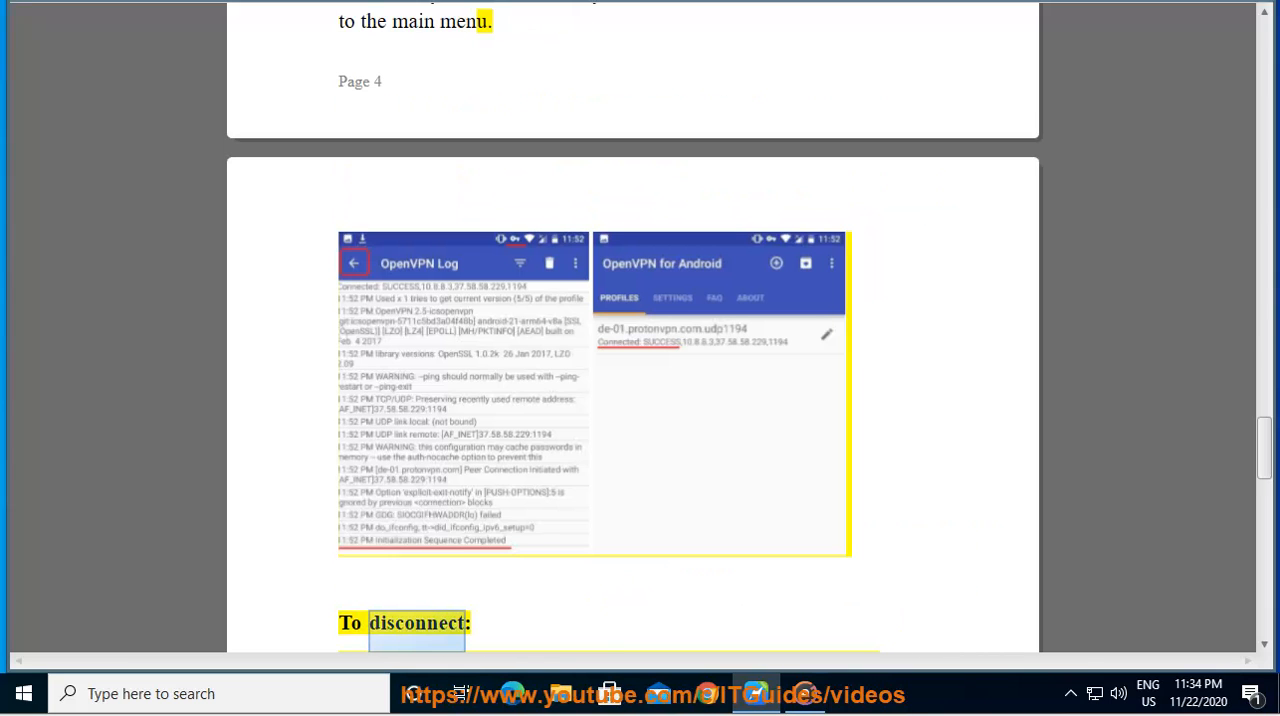
Follow Read Aloud through the To disconnect steps.
{"action": "scroll", "scroll_direction": "down", "scroll_amount": 3}
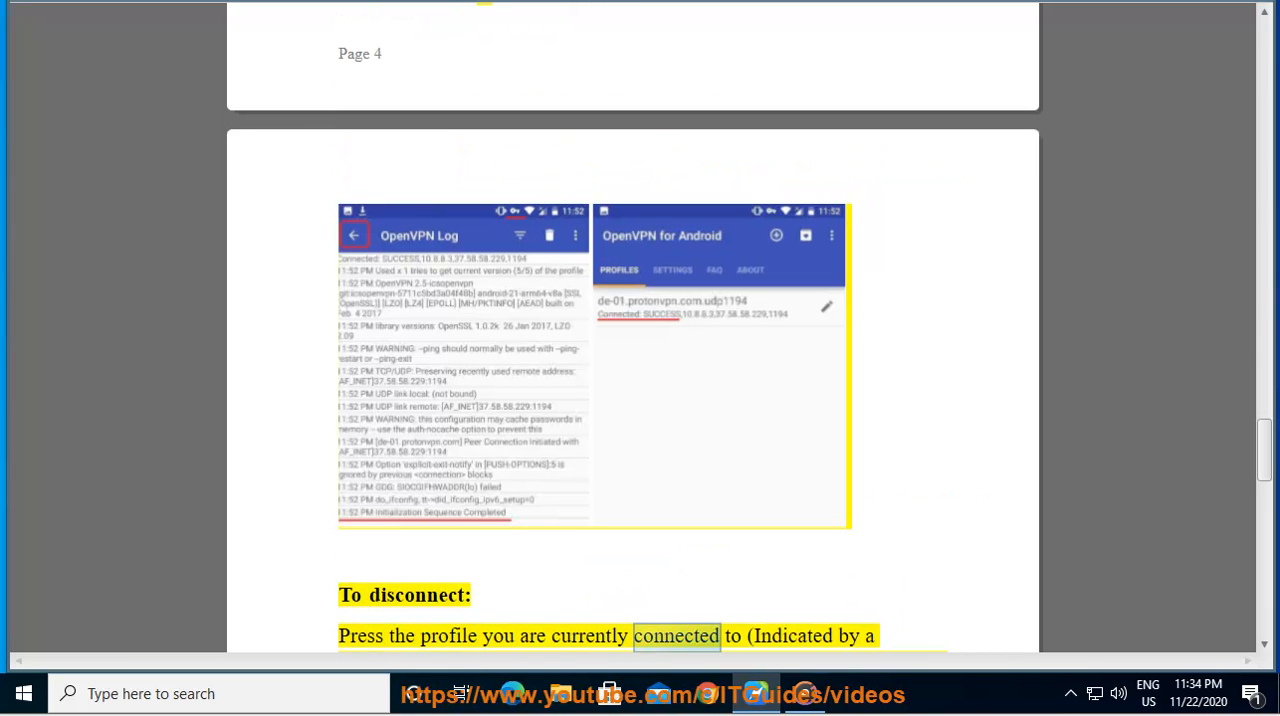
{"action": "scroll", "scroll_direction": "down", "scroll_amount": 3}
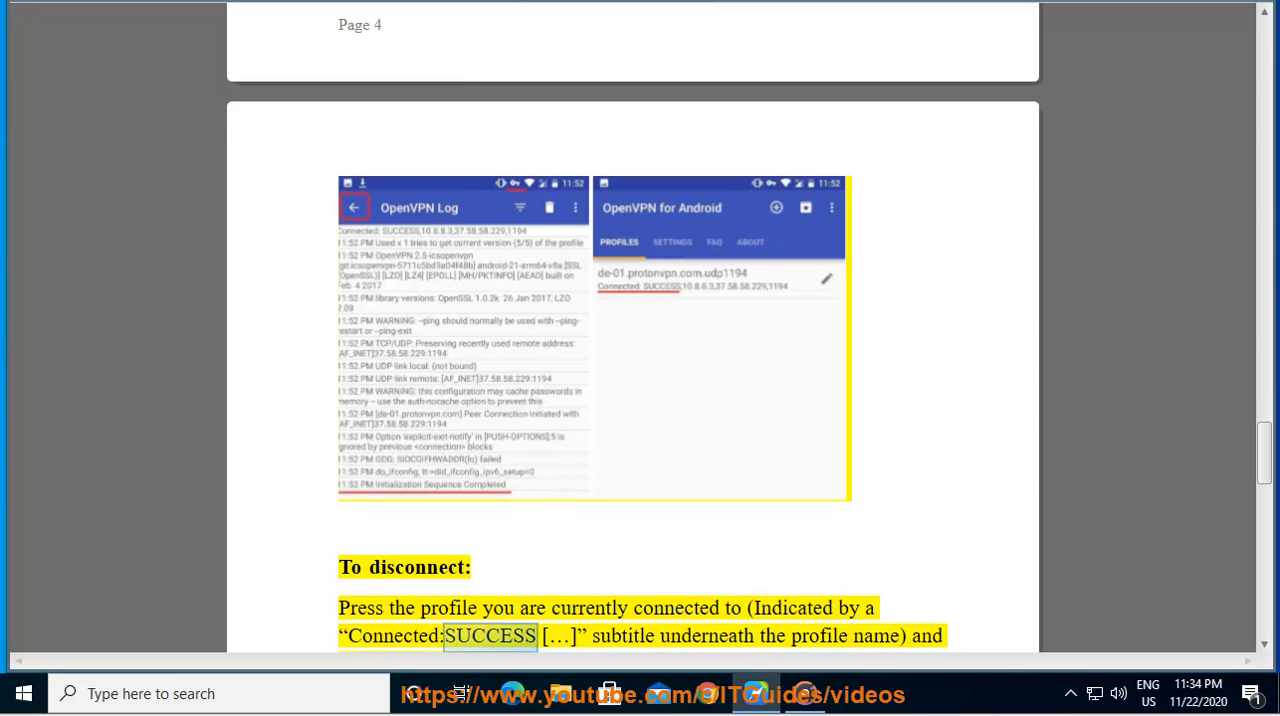
{"action": "double_click", "coordinate": [818, 636]}
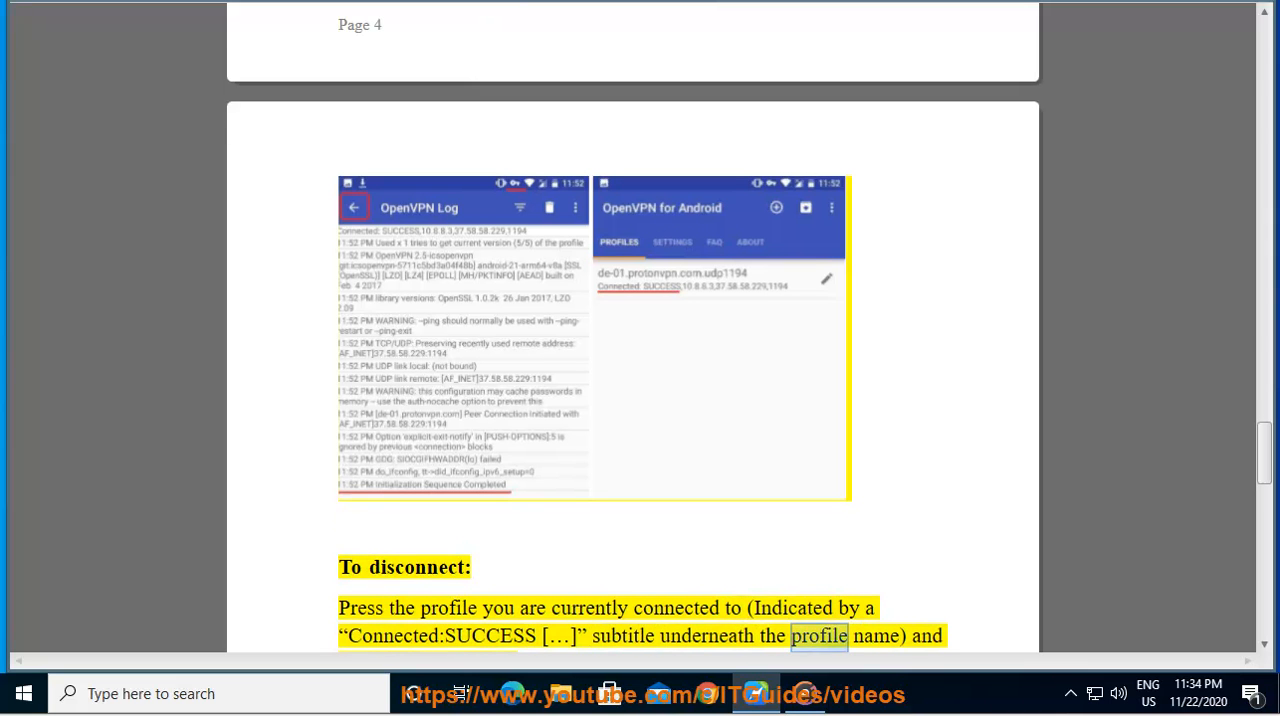
Continue through 'Additional resources' onto page 5, reaching 'Download ProtonVPN *.ovpn config files.'.
{"action": "scroll", "scroll_direction": "down", "scroll_amount": 3}
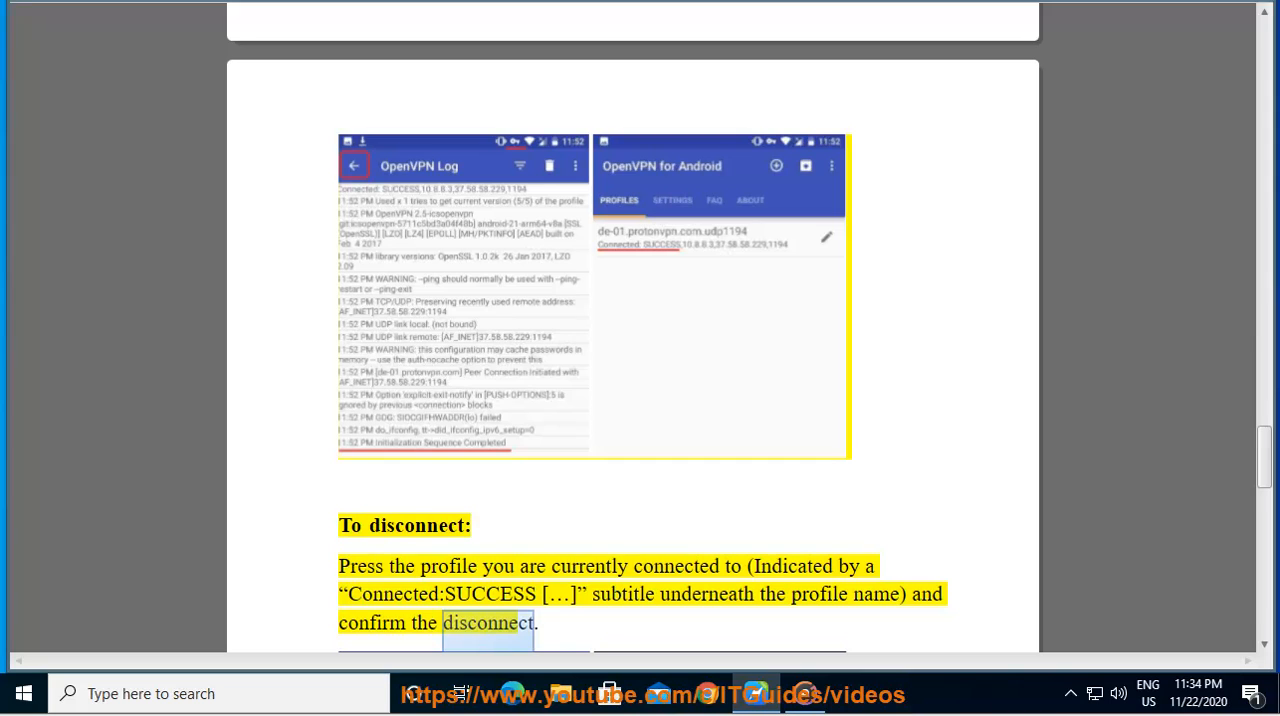
{"action": "scroll", "scroll_direction": "down", "scroll_amount": 3}
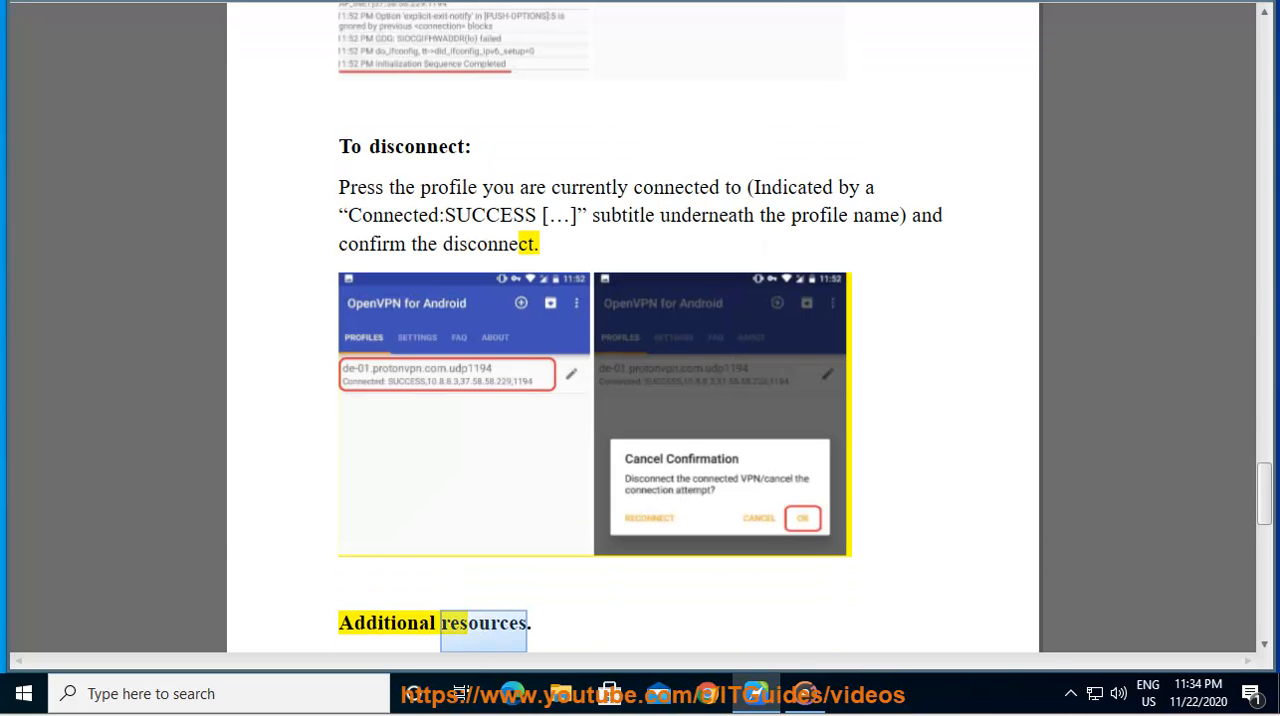
{"action": "scroll", "scroll_direction": "down", "scroll_amount": 3}
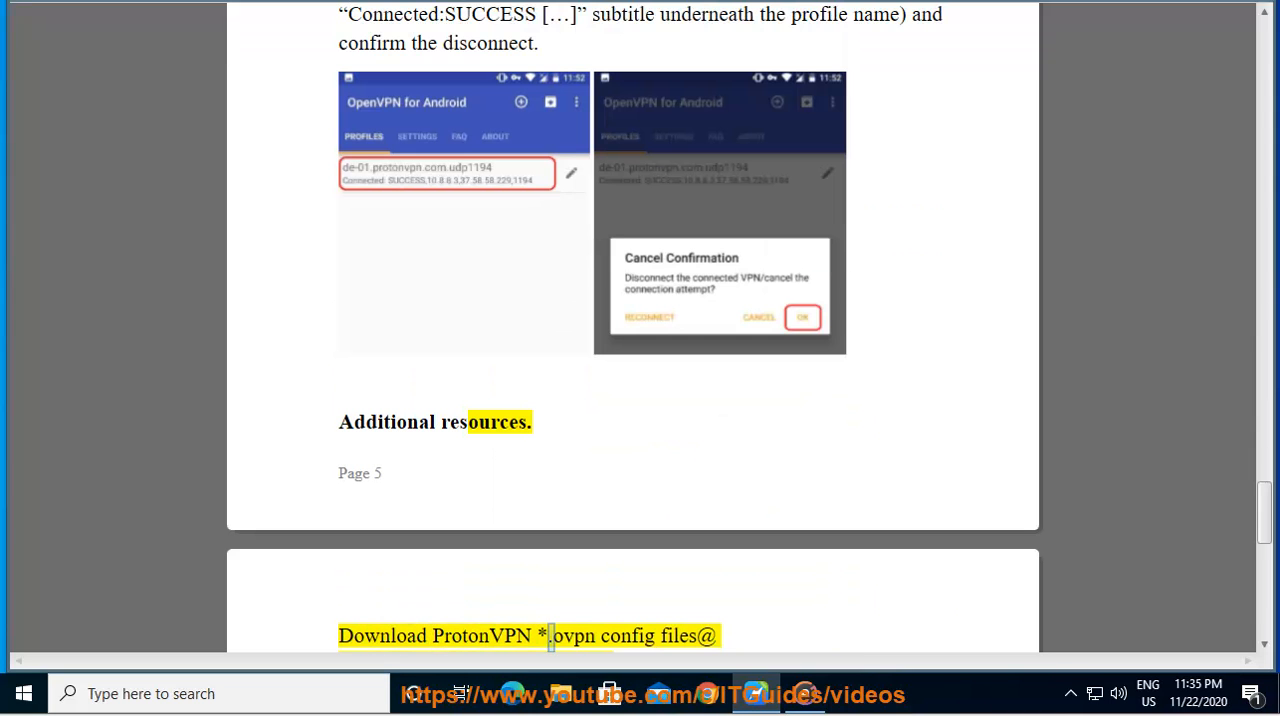